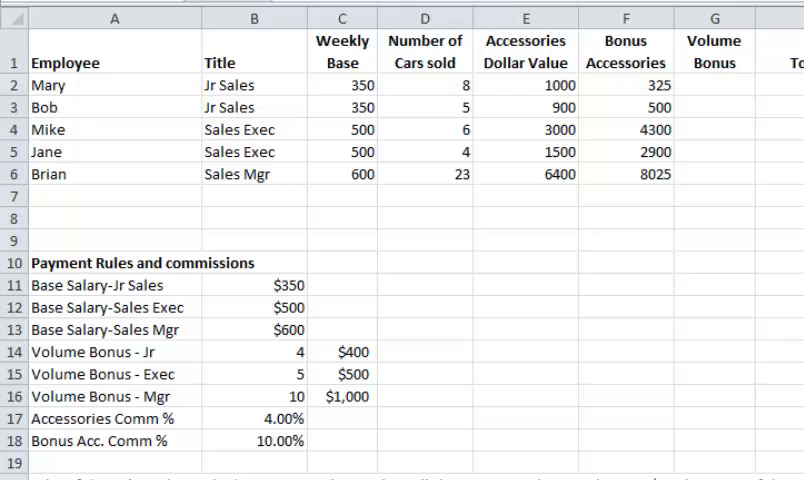
{"action": "mouse_move", "coordinate": [630, 340]}
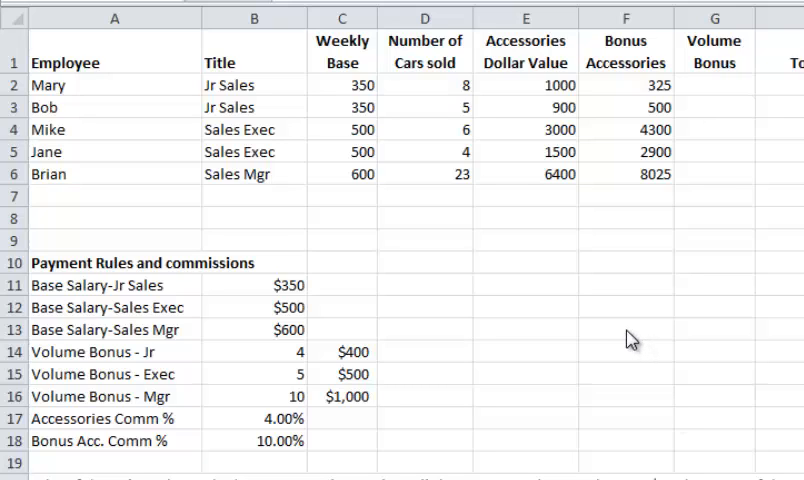
{"action": "mouse_move", "coordinate": [624, 336]}
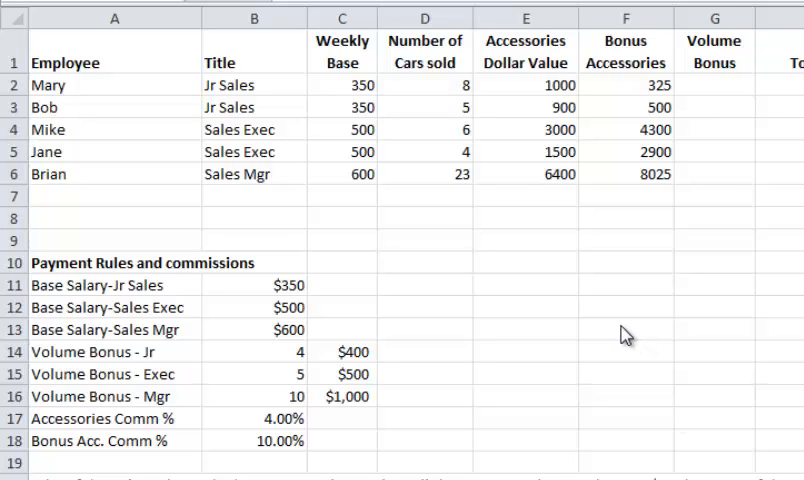
{"action": "mouse_move", "coordinate": [576, 318]}
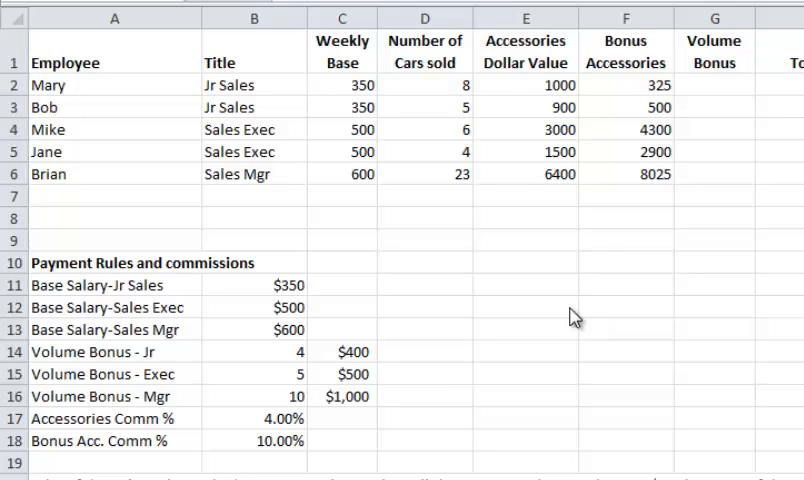
{"action": "mouse_move", "coordinate": [576, 272]}
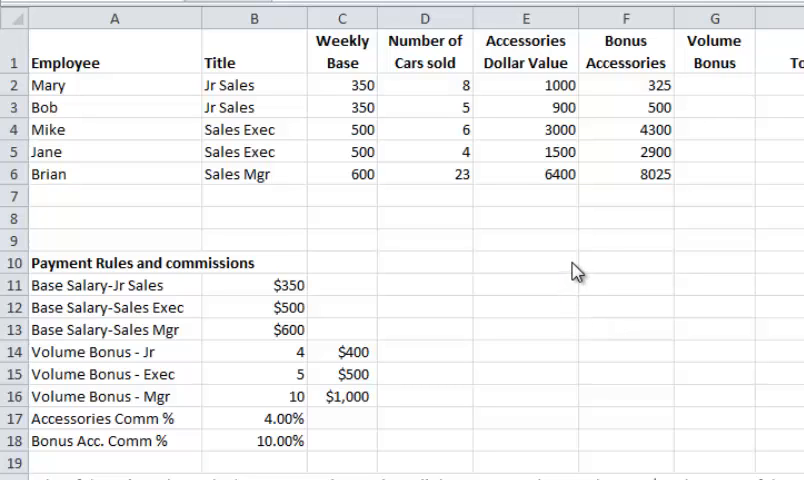
{"action": "mouse_move", "coordinate": [640, 236]}
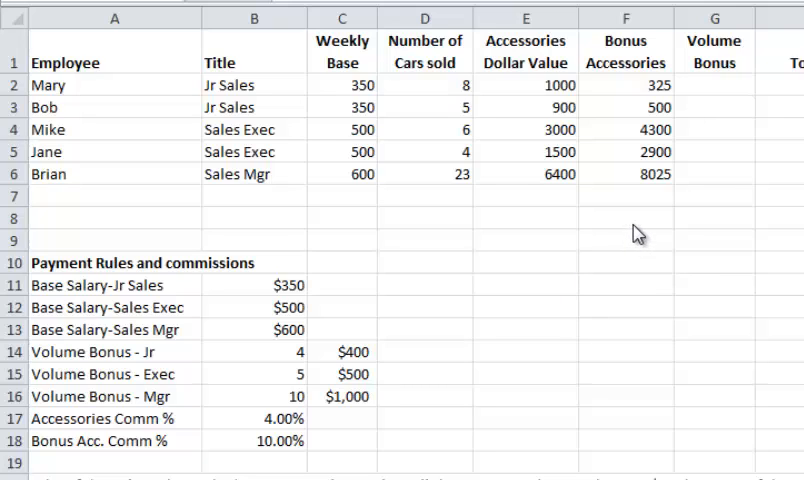
{"action": "mouse_move", "coordinate": [458, 164]}
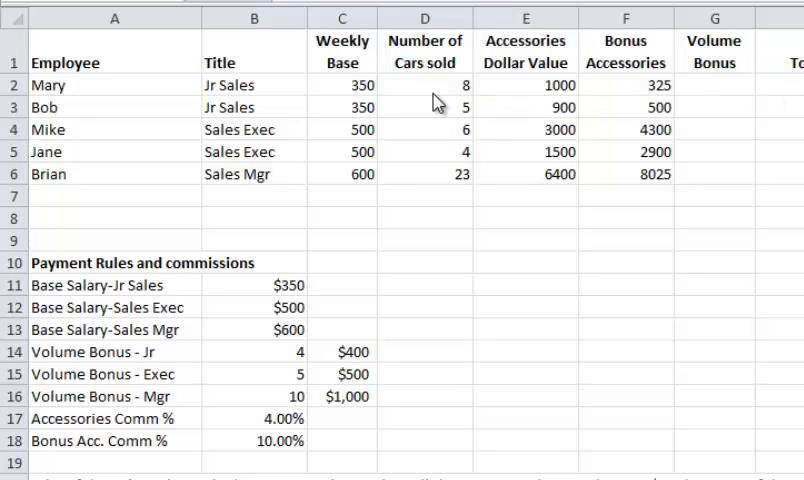
{"action": "mouse_move", "coordinate": [372, 98]}
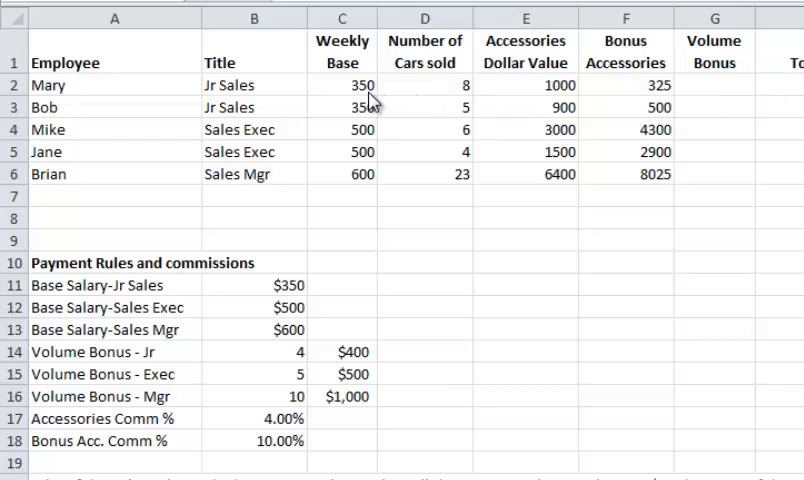
{"action": "mouse_move", "coordinate": [440, 98]}
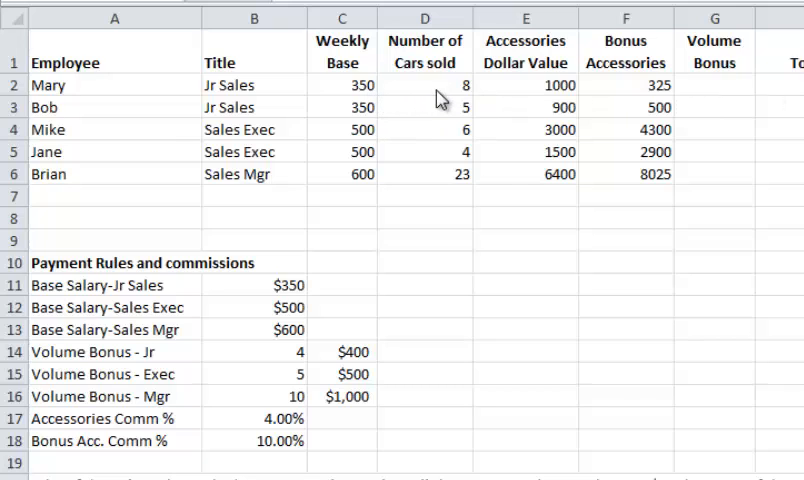
{"action": "mouse_move", "coordinate": [292, 430]}
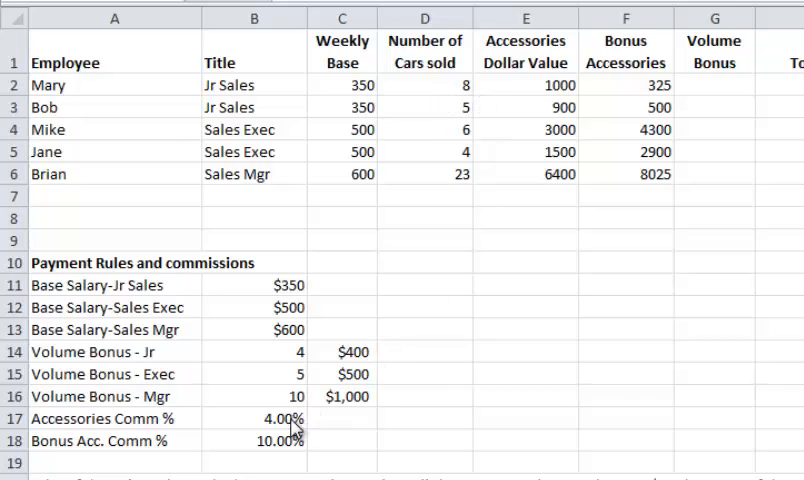
{"action": "mouse_move", "coordinate": [796, 96]}
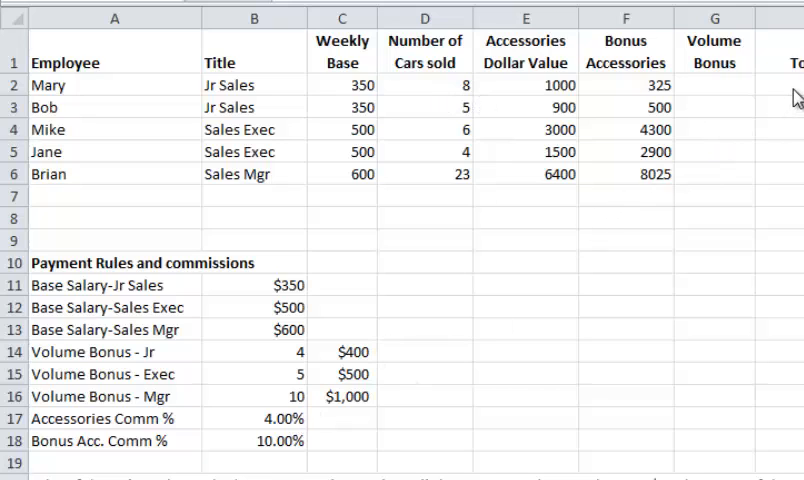
{"action": "mouse_move", "coordinate": [776, 90]}
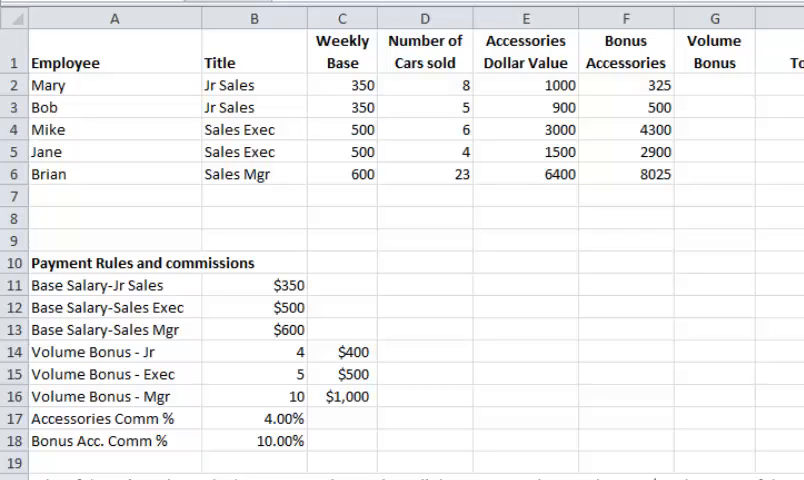
{"action": "mouse_move", "coordinate": [256, 326]}
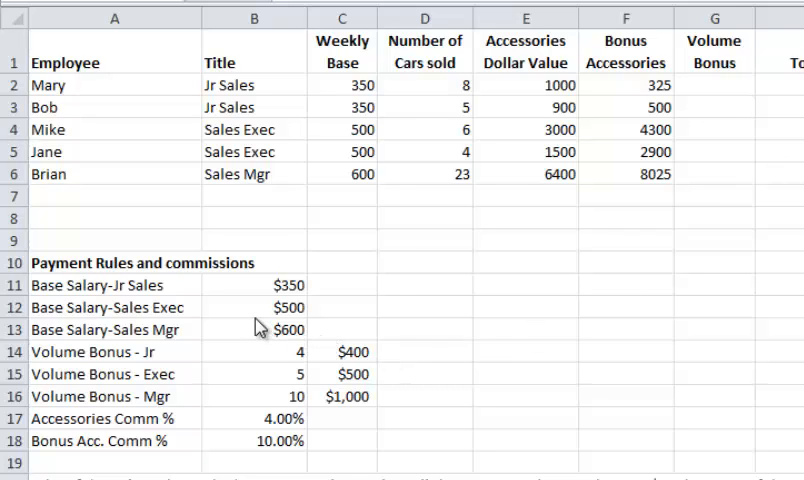
{"action": "mouse_move", "coordinate": [120, 150]}
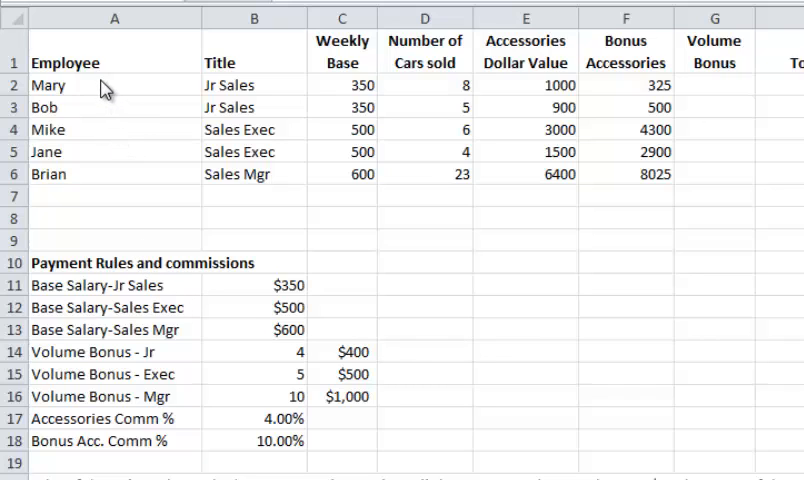
{"action": "mouse_move", "coordinate": [270, 160]}
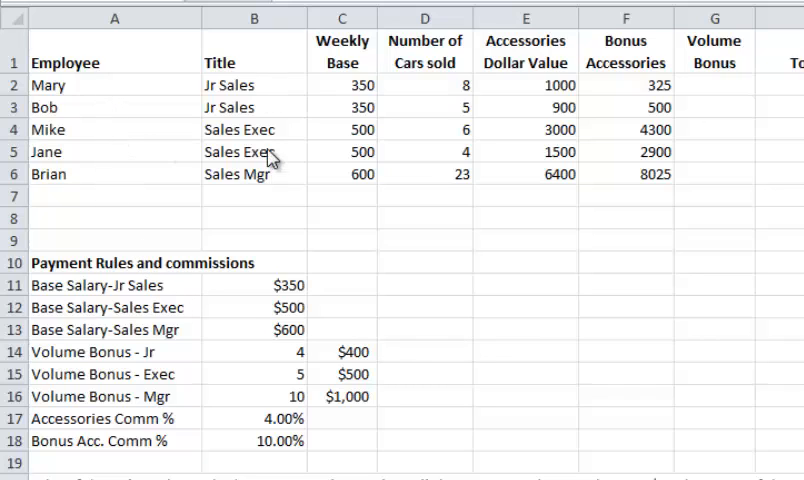
{"action": "mouse_move", "coordinate": [344, 176]}
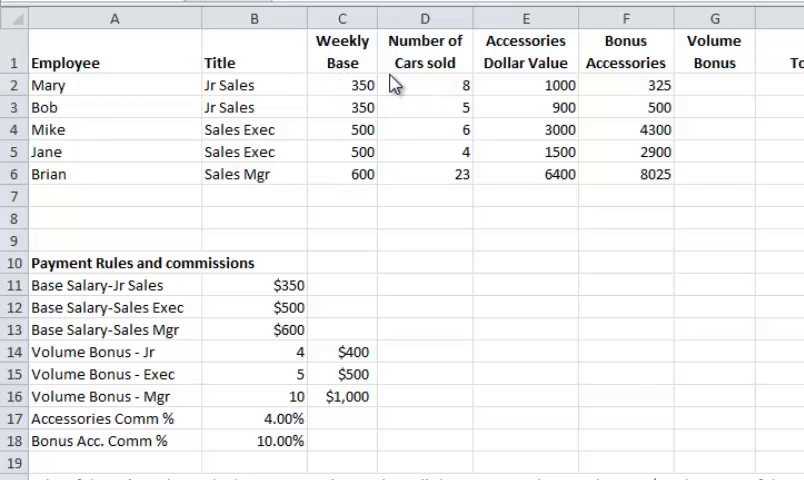
{"action": "mouse_move", "coordinate": [450, 90]}
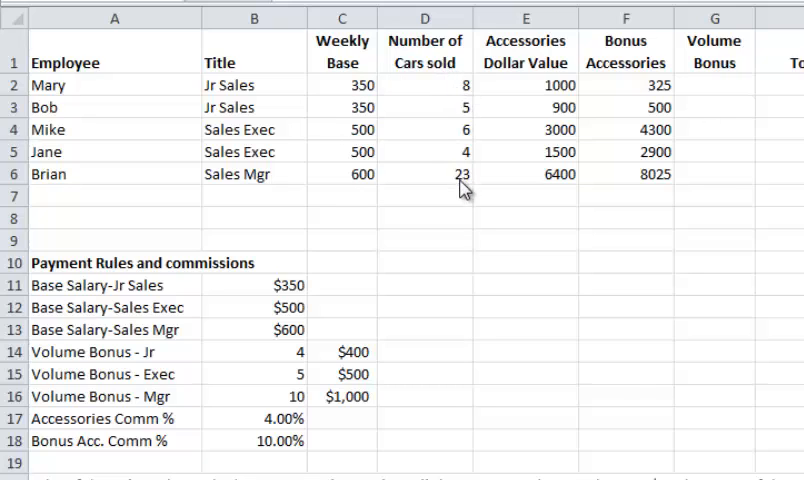
{"action": "mouse_move", "coordinate": [512, 116]}
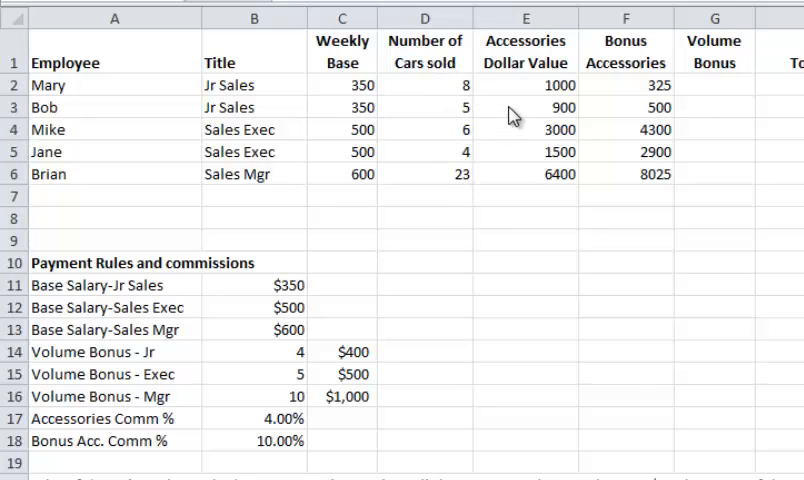
{"action": "mouse_move", "coordinate": [520, 194]}
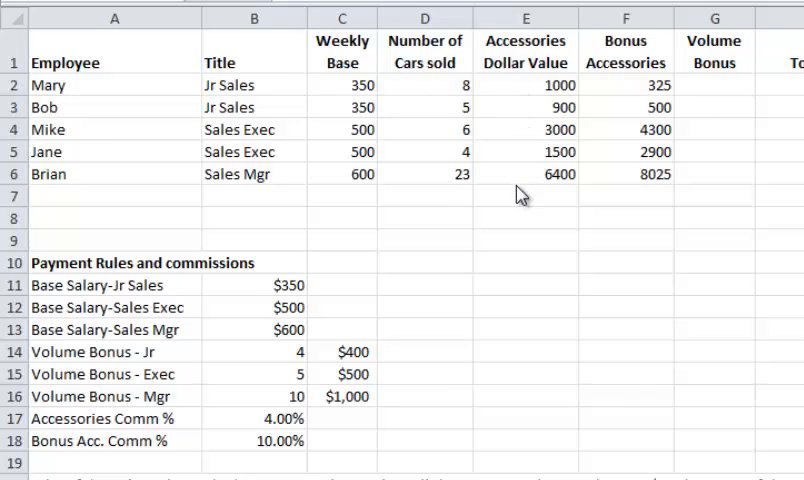
{"action": "mouse_move", "coordinate": [640, 188]}
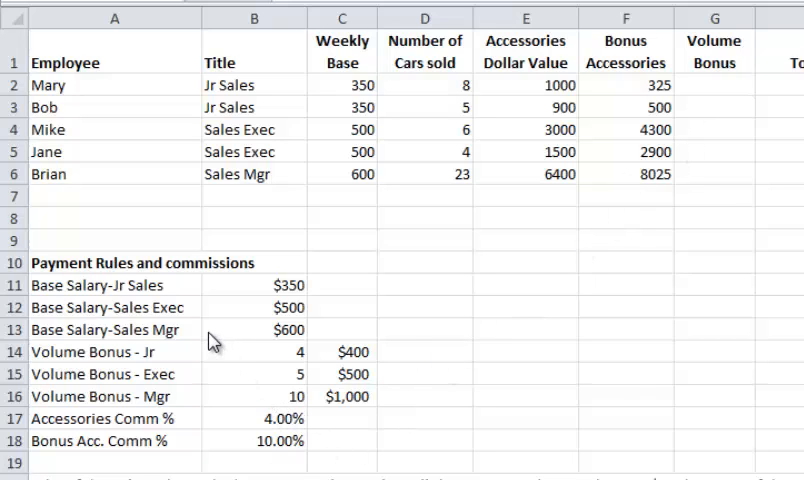
- Review the base salaries ($500 exec, $600 manager) and the junior and exec volume bonus thresholds
{"action": "left_click", "coordinate": [424, 284]}
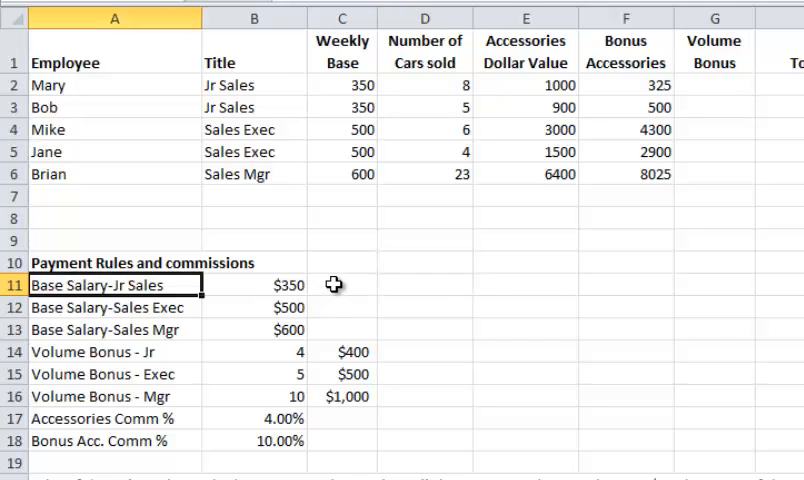
{"action": "mouse_move", "coordinate": [352, 280]}
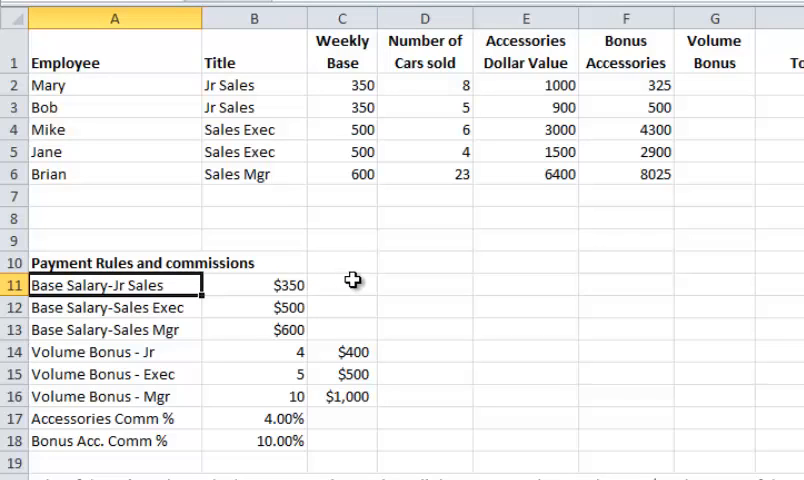
{"action": "mouse_move", "coordinate": [264, 300]}
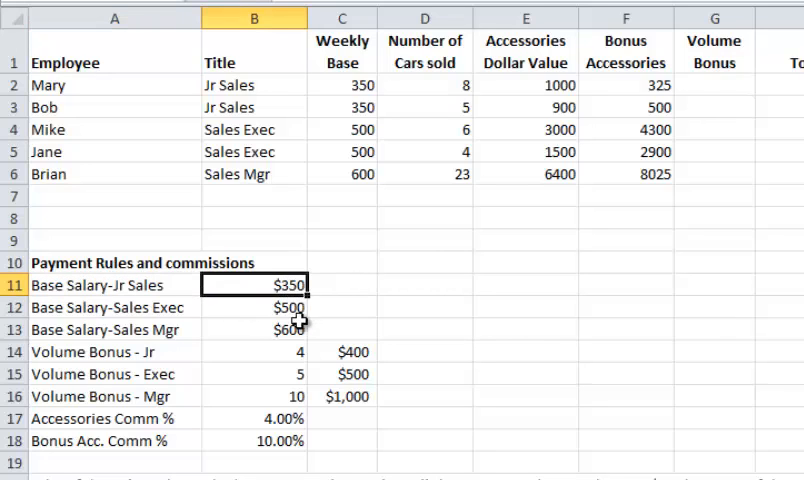
{"action": "left_click", "coordinate": [254, 308]}
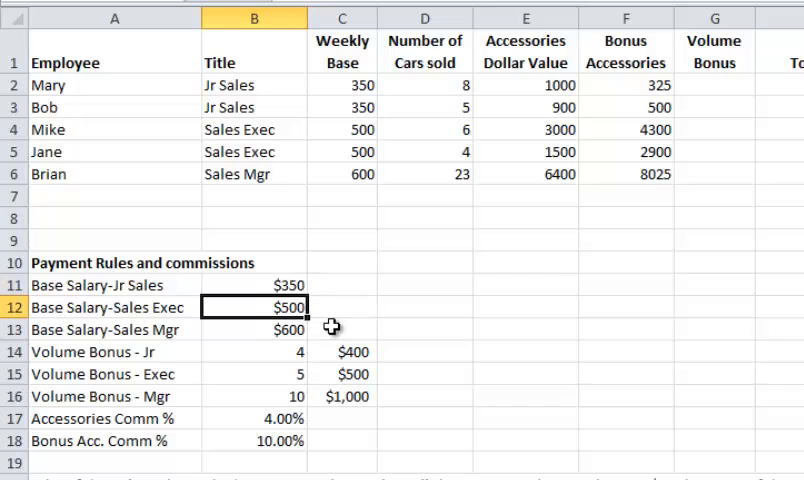
{"action": "left_click", "coordinate": [252, 328]}
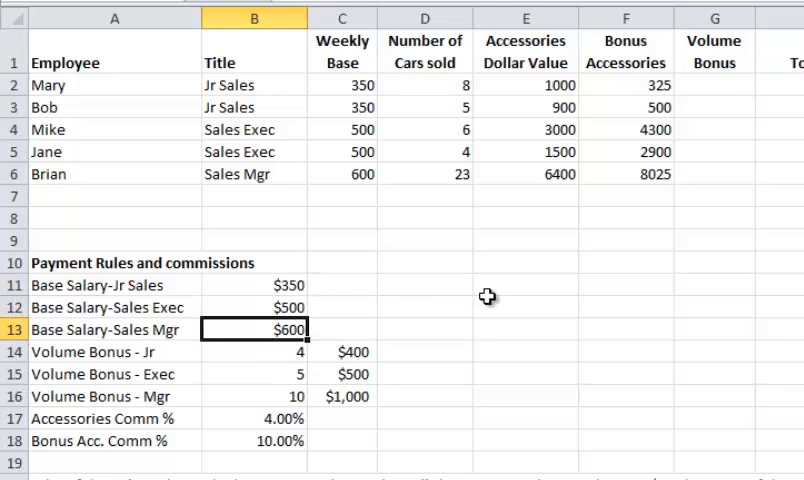
{"action": "mouse_move", "coordinate": [276, 352]}
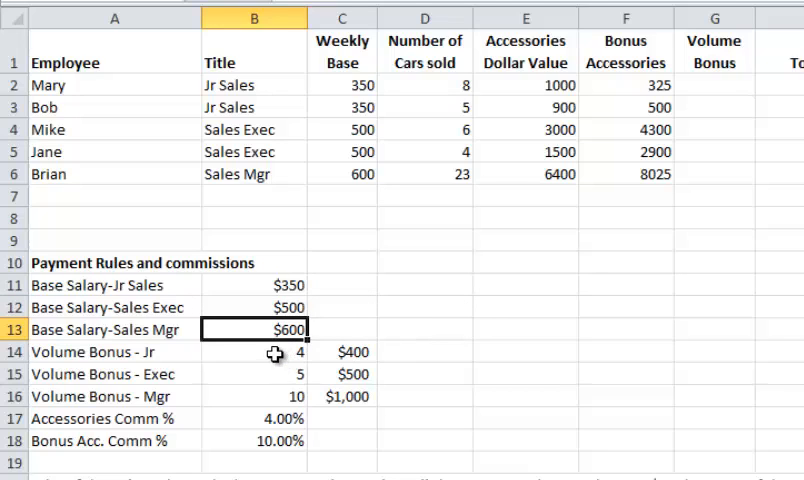
{"action": "left_click", "coordinate": [252, 352]}
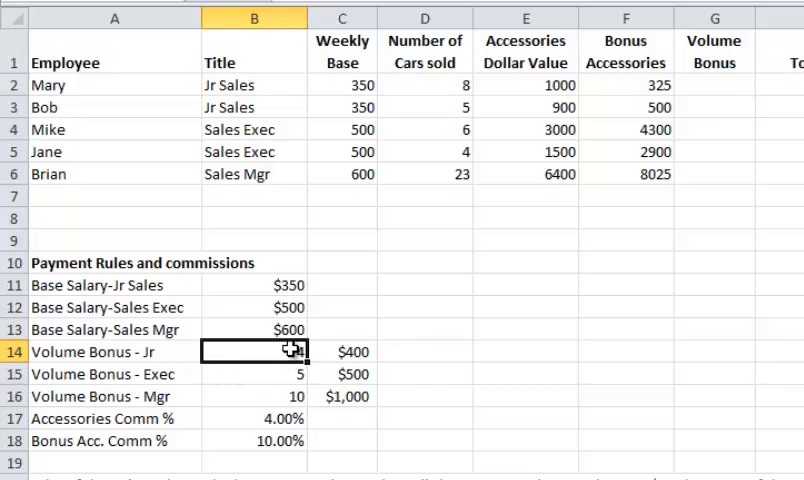
{"action": "left_click", "coordinate": [340, 352]}
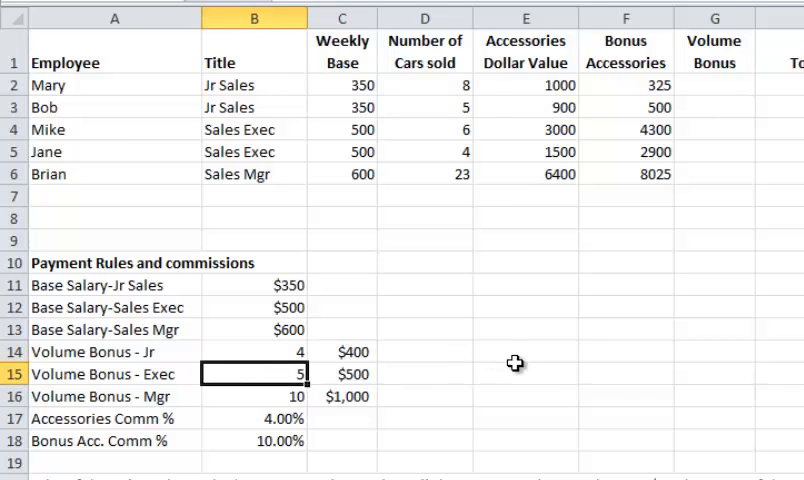
{"action": "mouse_move", "coordinate": [512, 356]}
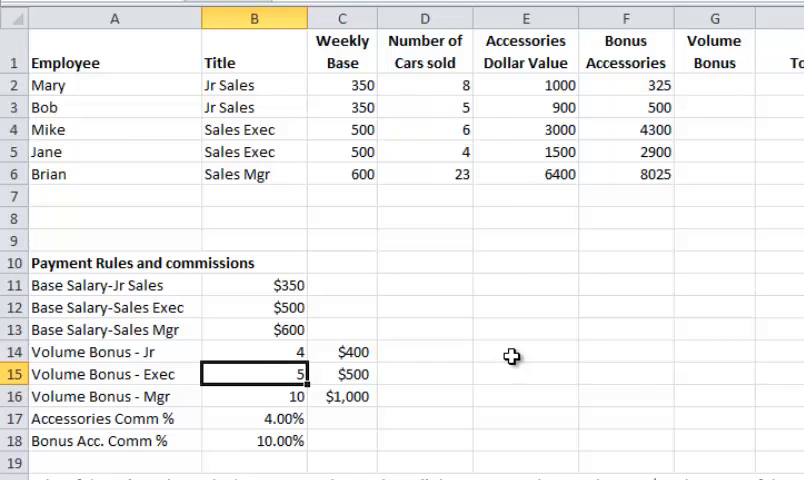
- Enter 10 as the manager volume bonus threshold in B16
{"action": "left_click", "coordinate": [342, 374]}
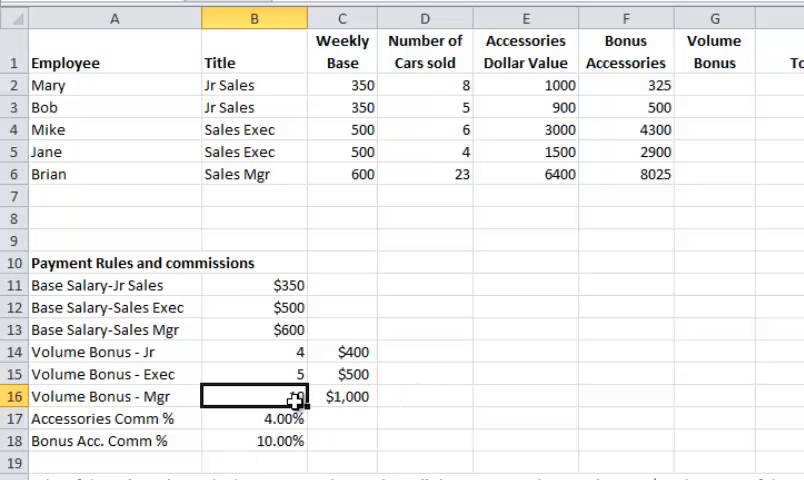
{"action": "type", "text": "10"}
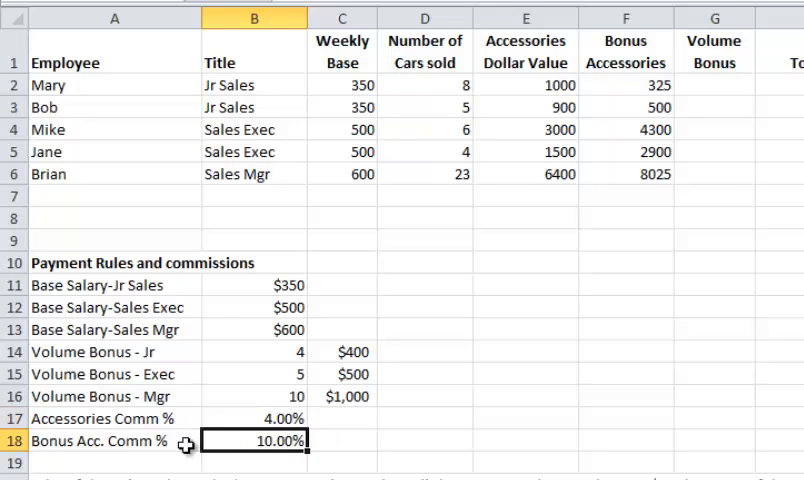
{"action": "mouse_move", "coordinate": [268, 442]}
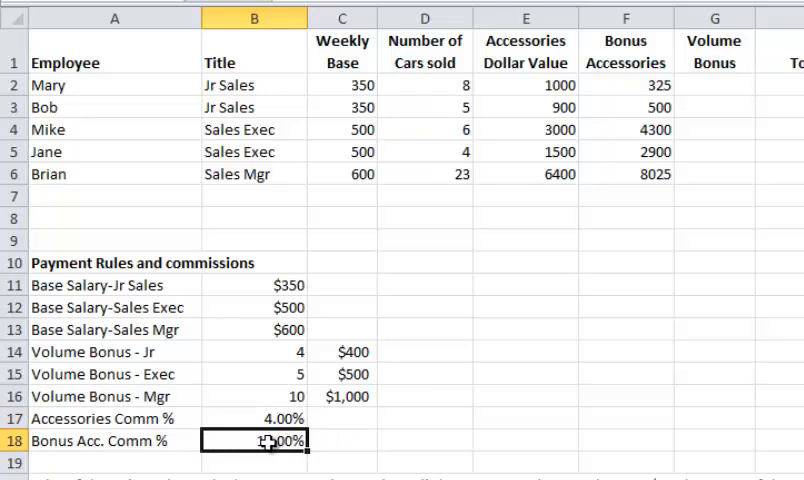
{"action": "left_click", "coordinate": [524, 328]}
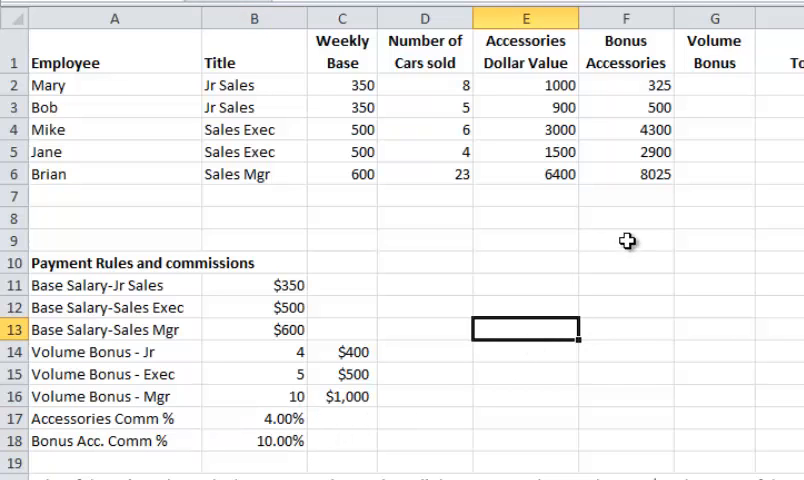
{"action": "mouse_move", "coordinate": [718, 92]}
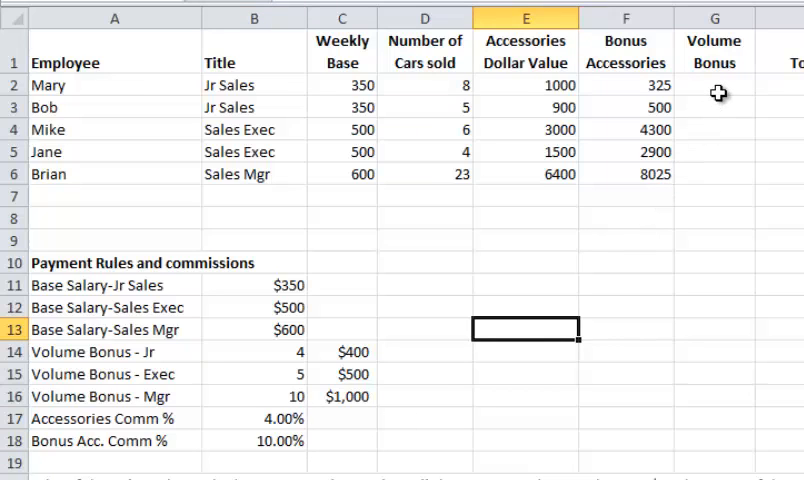
{"action": "left_click", "coordinate": [714, 84]}
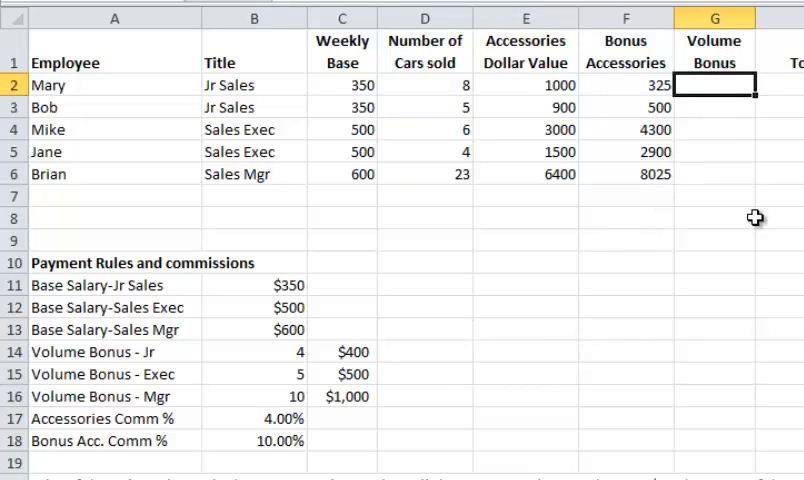
{"action": "scroll", "scroll_direction": "right", "scroll_amount": 3}
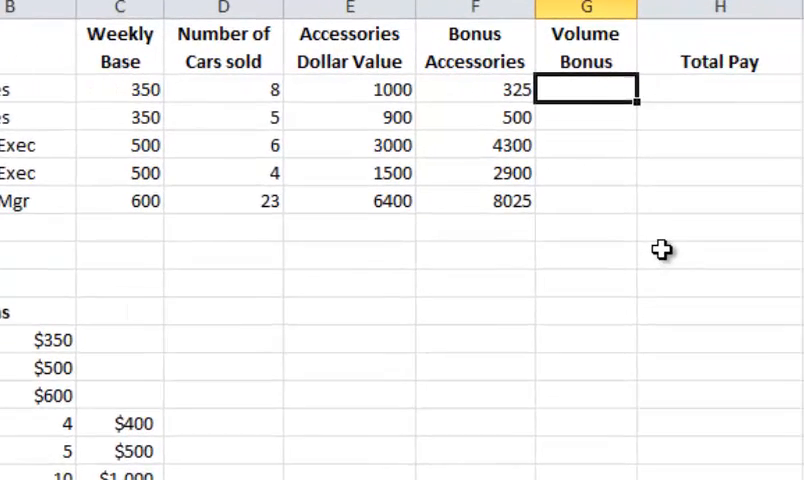
{"action": "scroll", "scroll_direction": "right", "scroll_amount": 3}
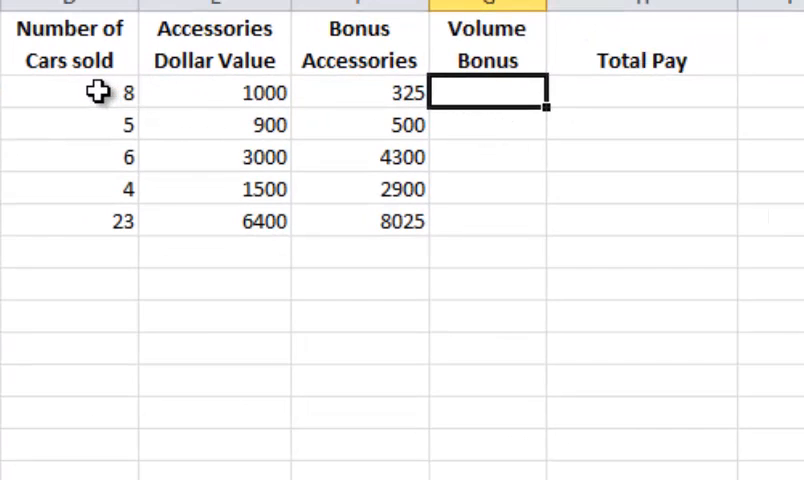
{"action": "left_click", "coordinate": [70, 92]}
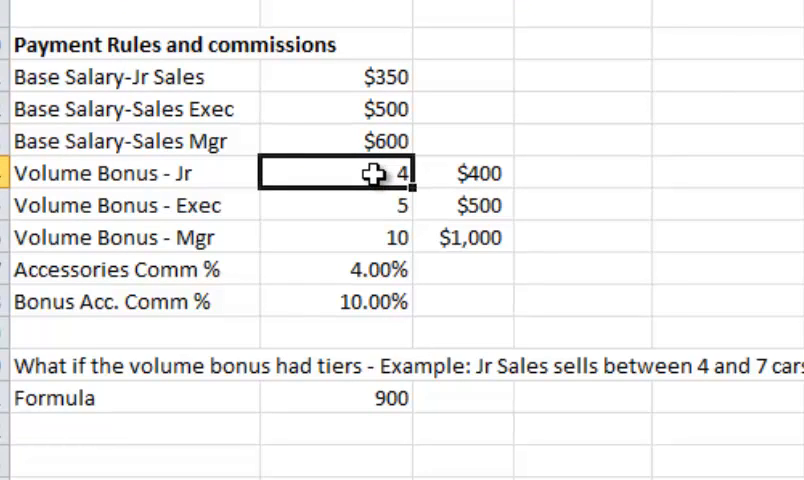
{"action": "left_click", "coordinate": [478, 172]}
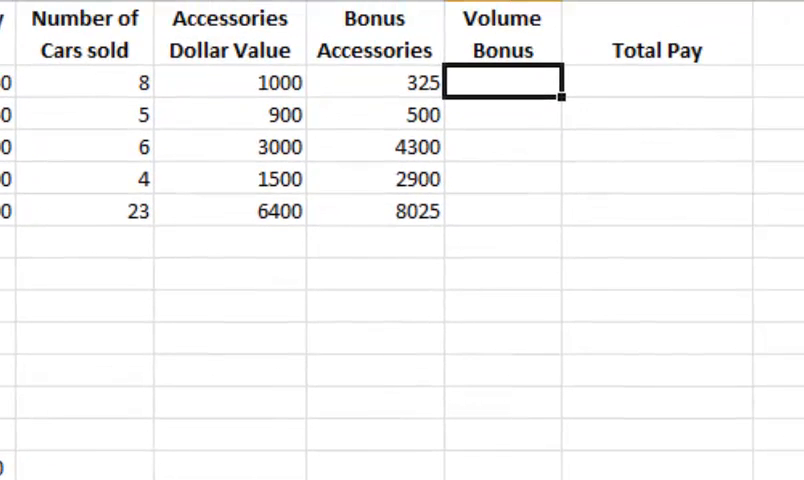
- Build =IF(D2>=4,400,0) in G2, referencing the cars sold count in D2
{"action": "type", "text": "="}
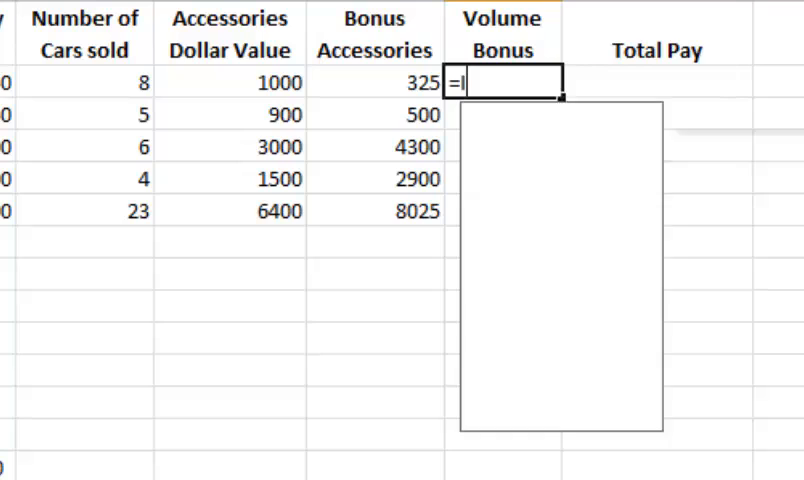
{"action": "type", "text": "IF("}
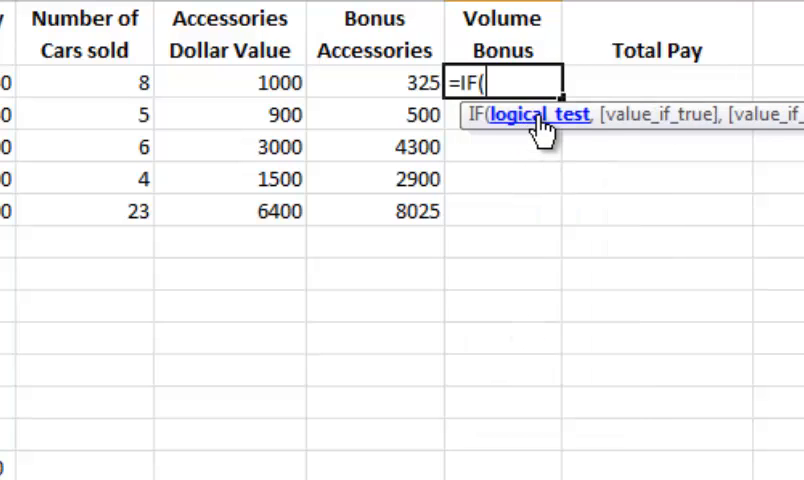
{"action": "mouse_move", "coordinate": [108, 84]}
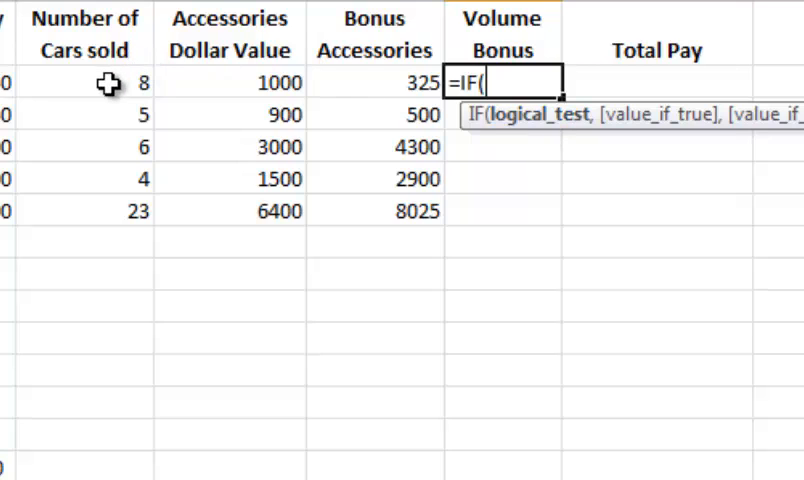
{"action": "left_click", "coordinate": [84, 82]}
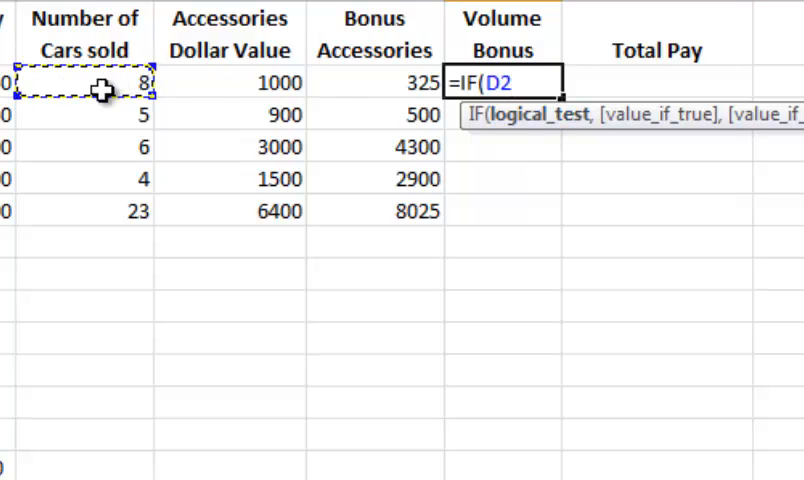
{"action": "mouse_move", "coordinate": [250, 192]}
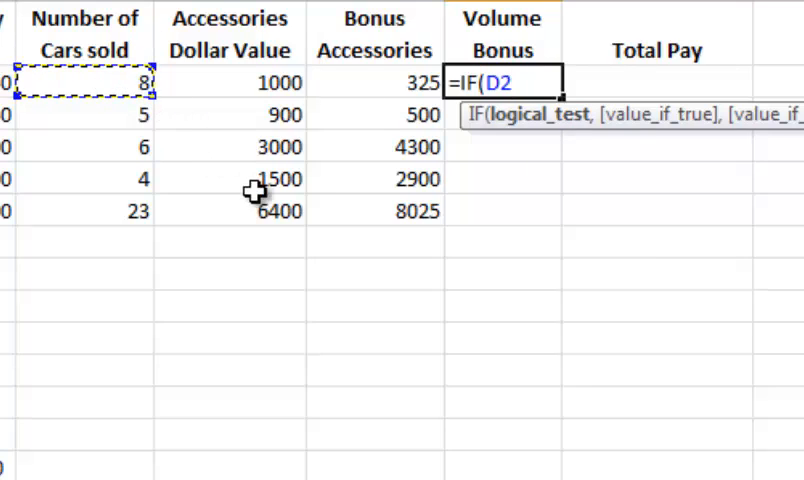
{"action": "type", "text": ">"}
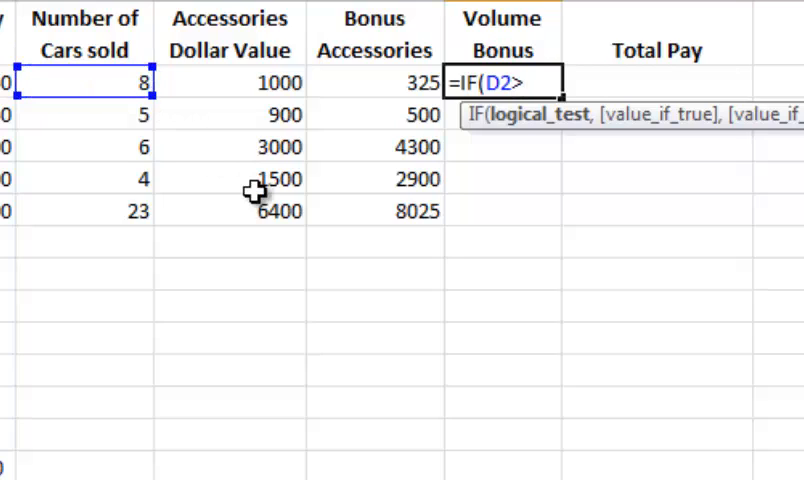
{"action": "type", "text": "="}
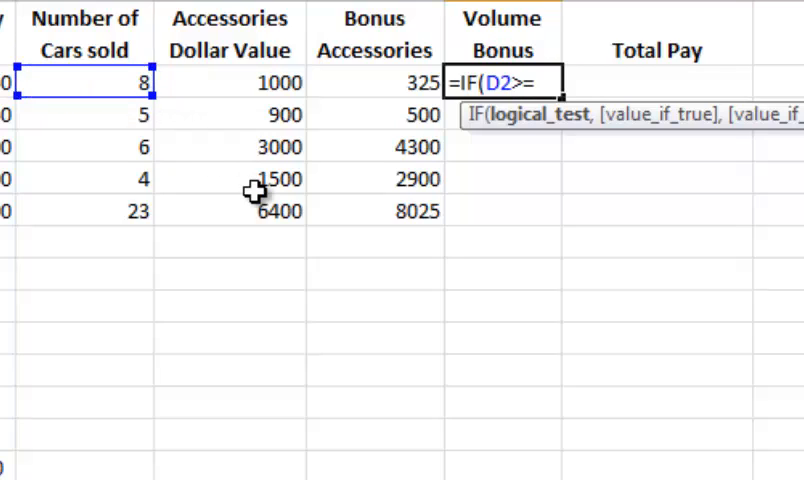
{"action": "type", "text": "4"}
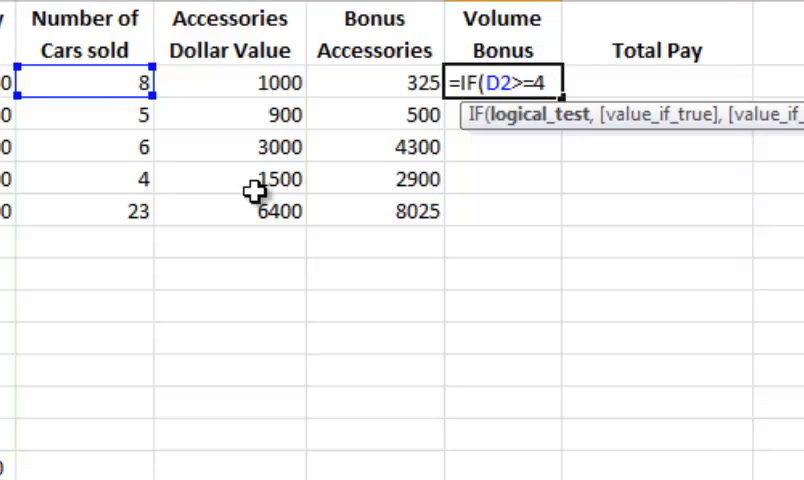
{"action": "type", "text": ","}
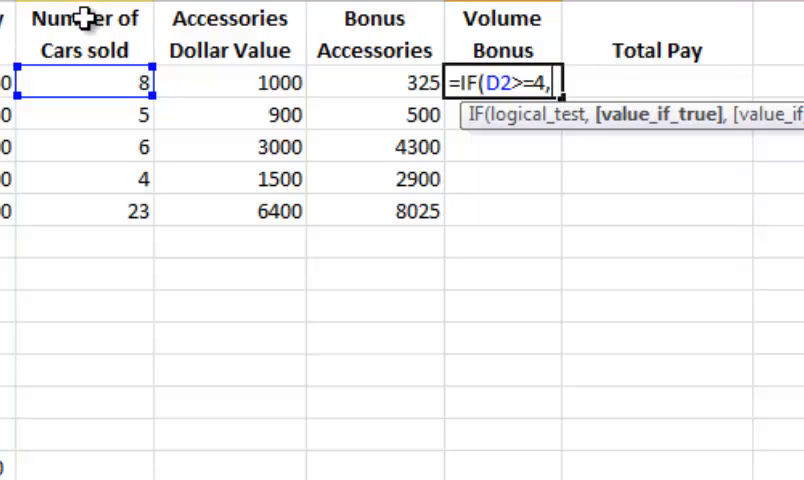
{"action": "mouse_move", "coordinate": [544, 138]}
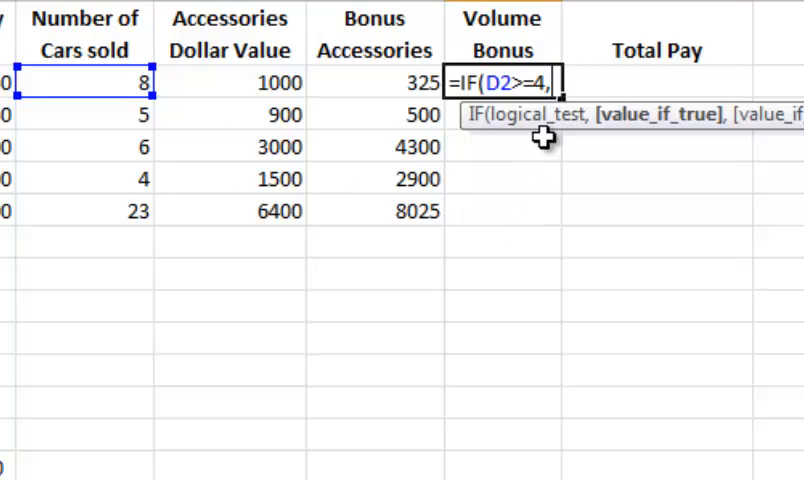
{"action": "type", "text": "4"}
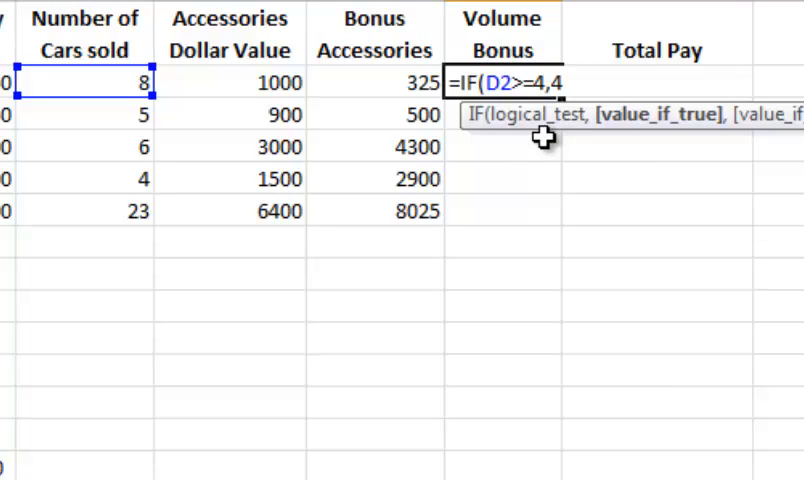
{"action": "type", "text": "00,"}
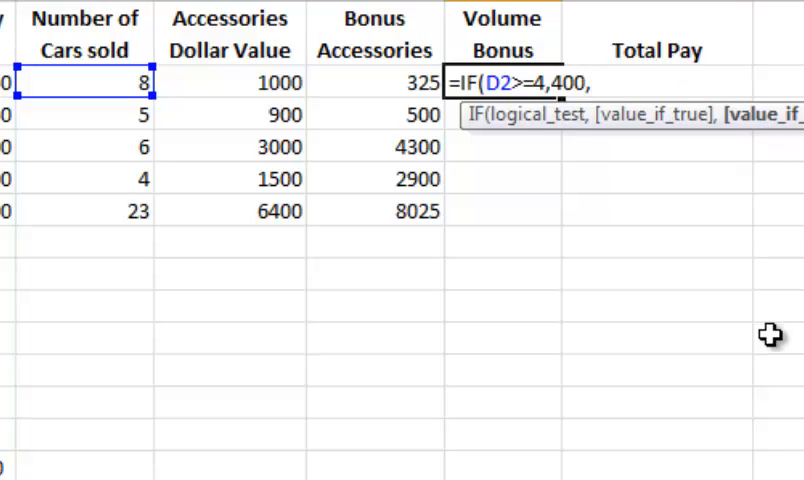
{"action": "type", "text": "0"}
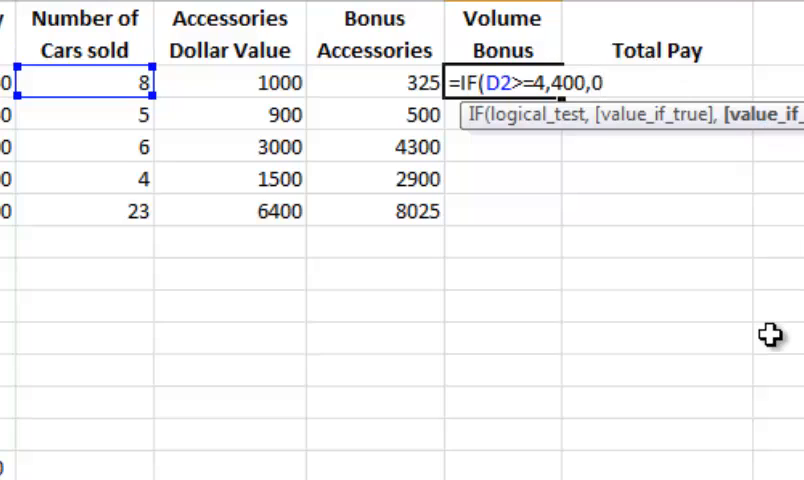
{"action": "type", "text": ")"}
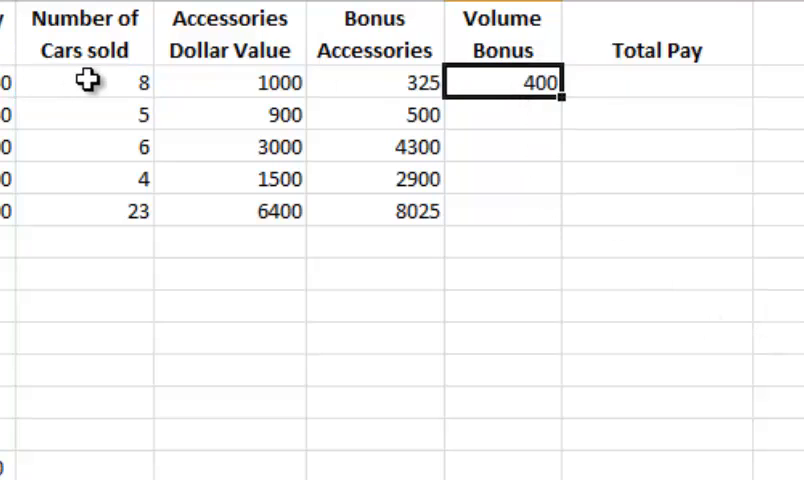
{"action": "left_click", "coordinate": [84, 82]}
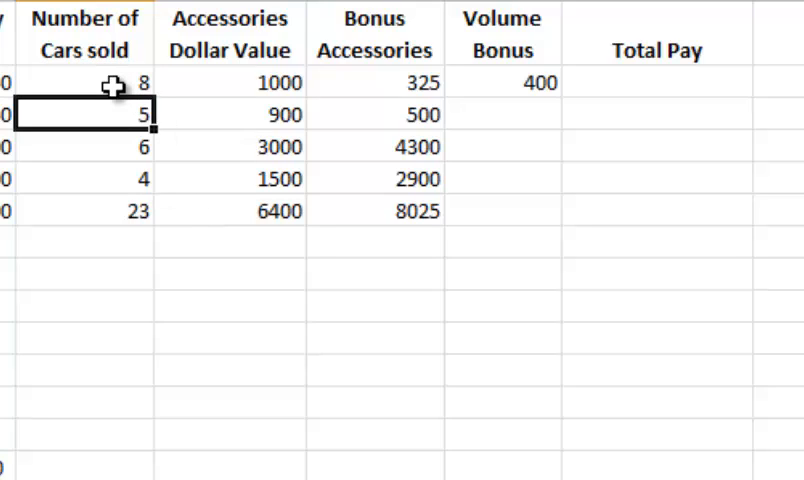
{"action": "mouse_move", "coordinate": [550, 98]}
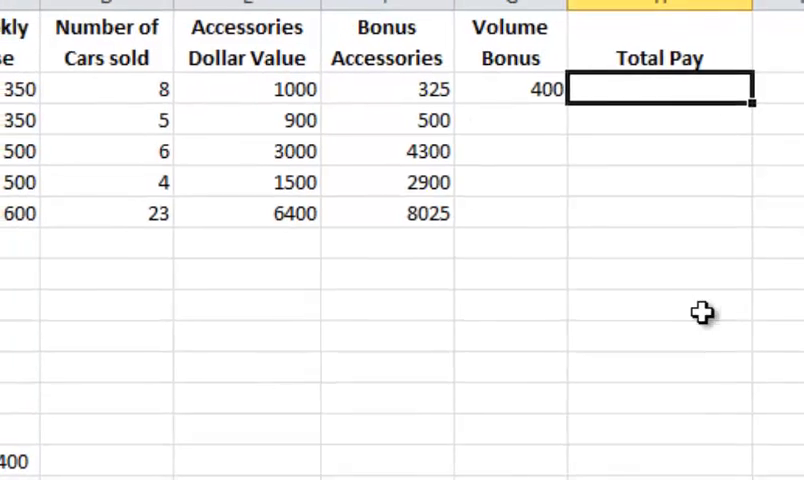
- Start H2's total pay as weekly base C2 plus the accessories dollar value term
{"action": "type", "text": "="}
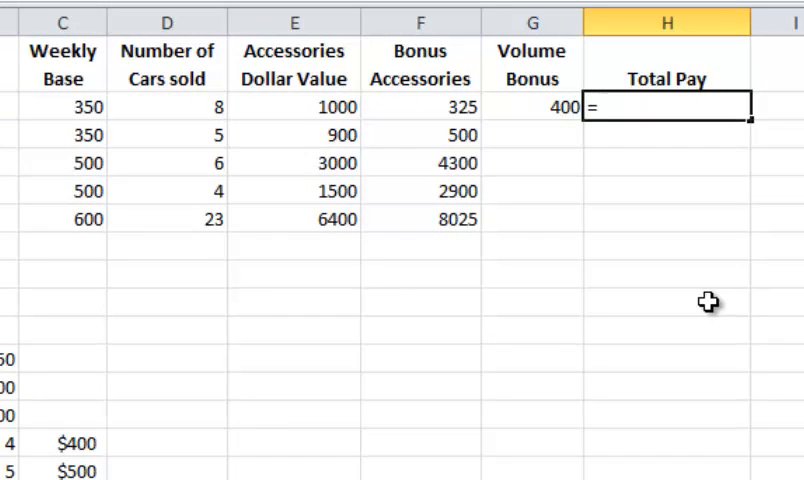
{"action": "mouse_move", "coordinate": [64, 108]}
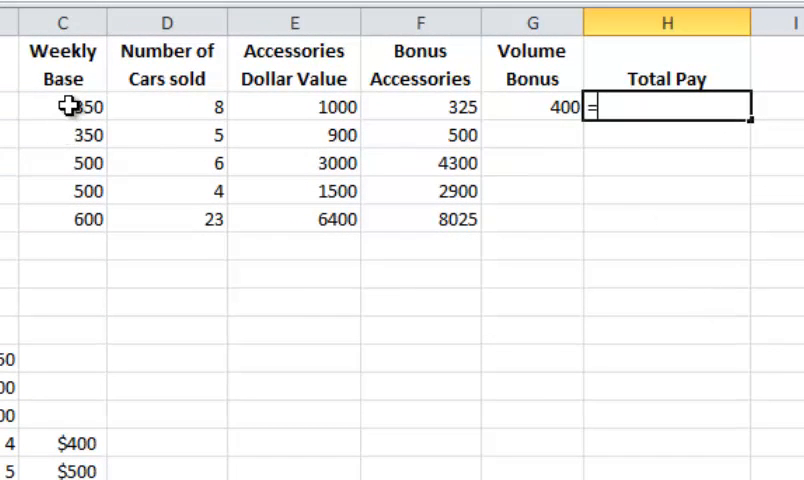
{"action": "left_click", "coordinate": [64, 108]}
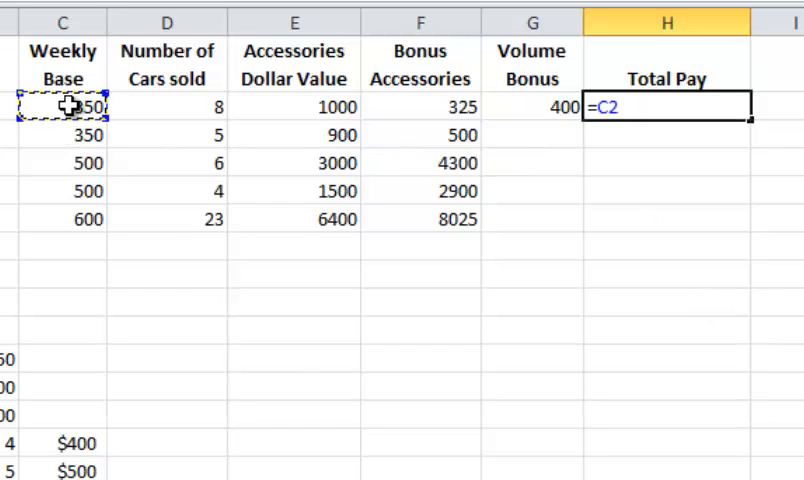
{"action": "type", "text": "+"}
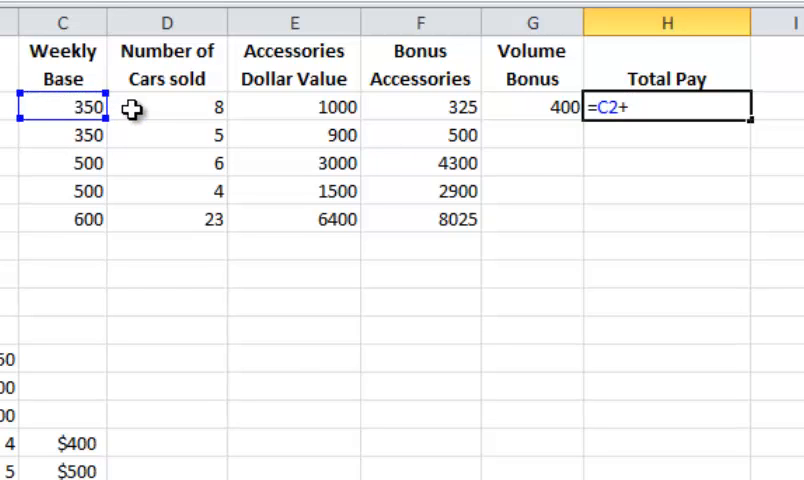
{"action": "mouse_move", "coordinate": [284, 108]}
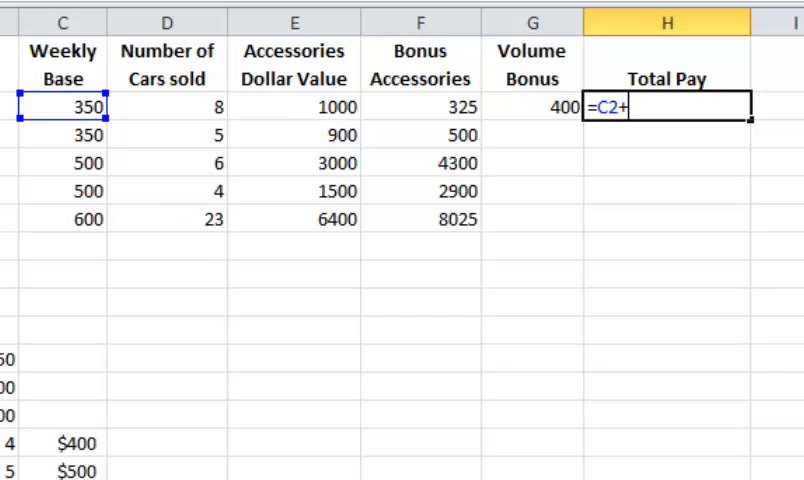
{"action": "mouse_move", "coordinate": [312, 192]}
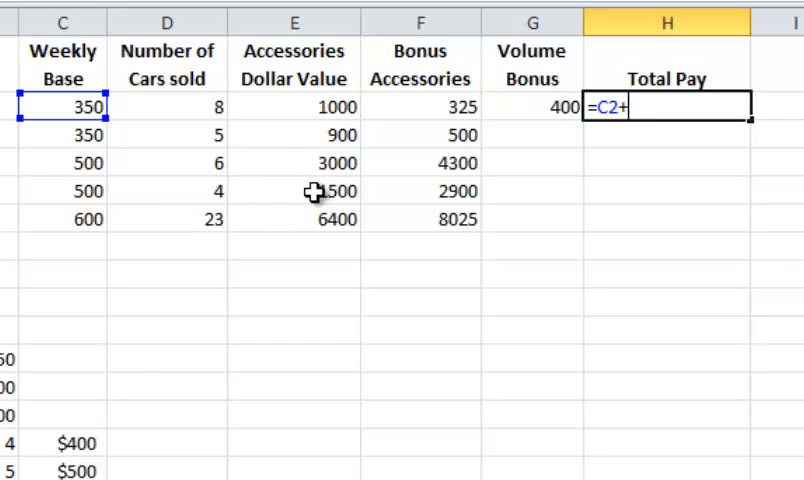
{"action": "type", "text": "("}
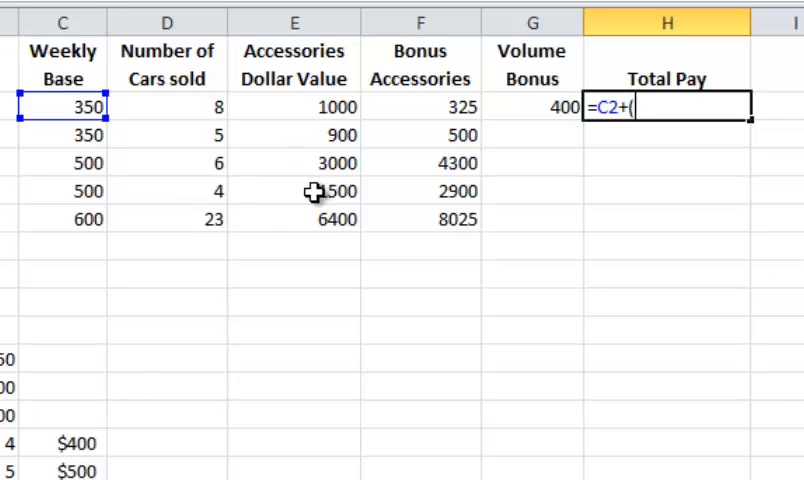
{"action": "mouse_move", "coordinate": [520, 196]}
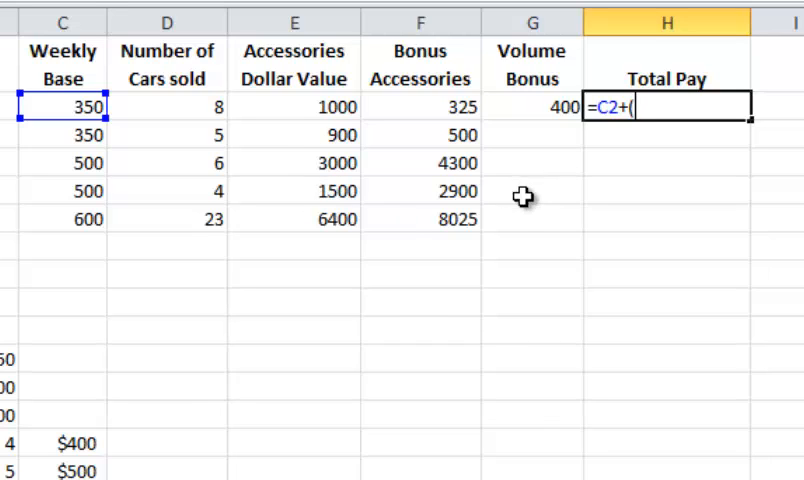
{"action": "mouse_move", "coordinate": [336, 108]}
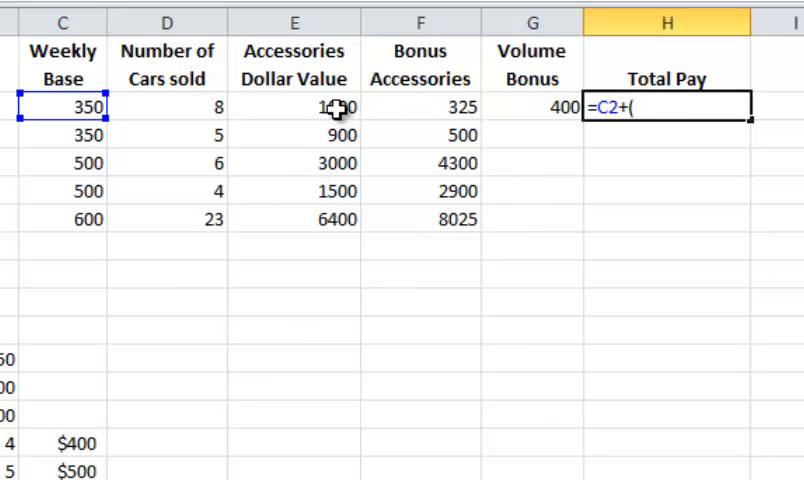
{"action": "left_click", "coordinate": [294, 108]}
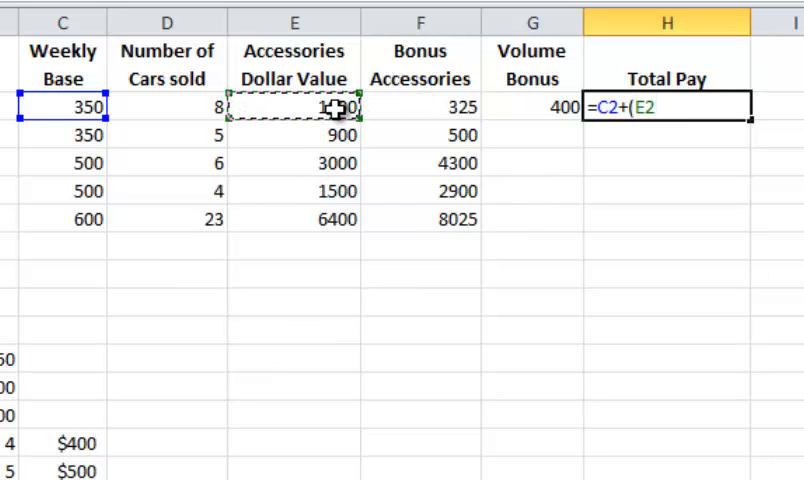
{"action": "scroll", "scroll_direction": "down", "scroll_amount": 3}
{"action": "type", "text": "*B17"}
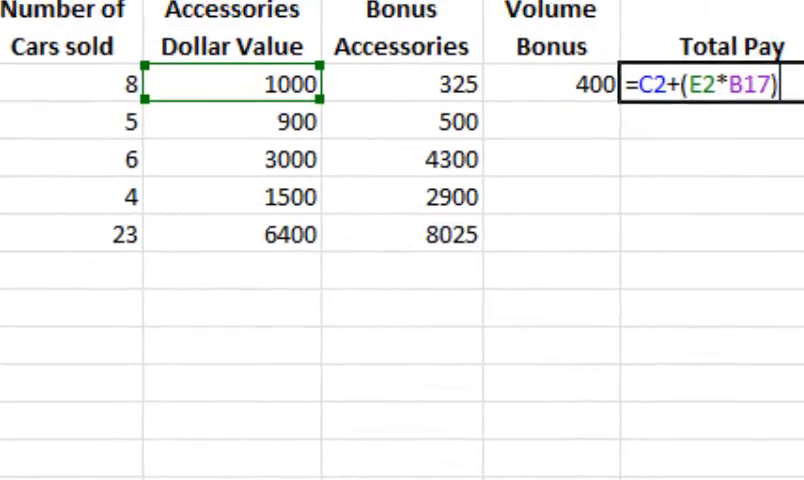
{"action": "type", "text": "+"}
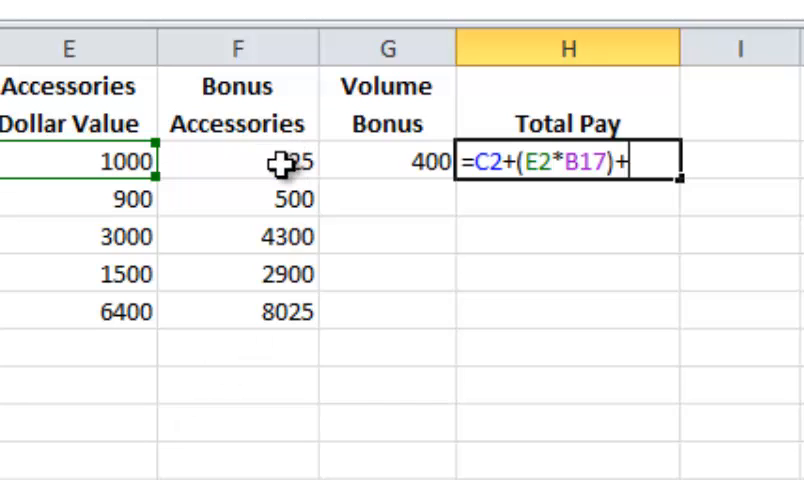
{"action": "mouse_move", "coordinate": [304, 238]}
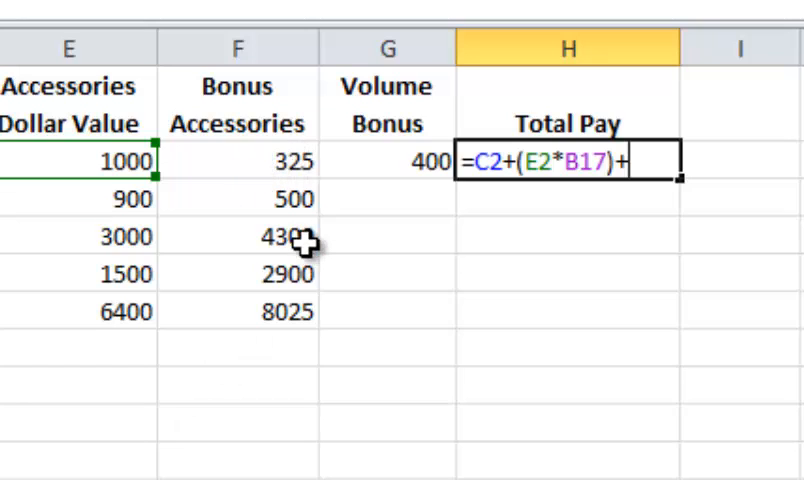
- Add the accessories bonus and volume bonus G2 to finish the total pay formula, giving $822.50
{"action": "type", "text": "("}
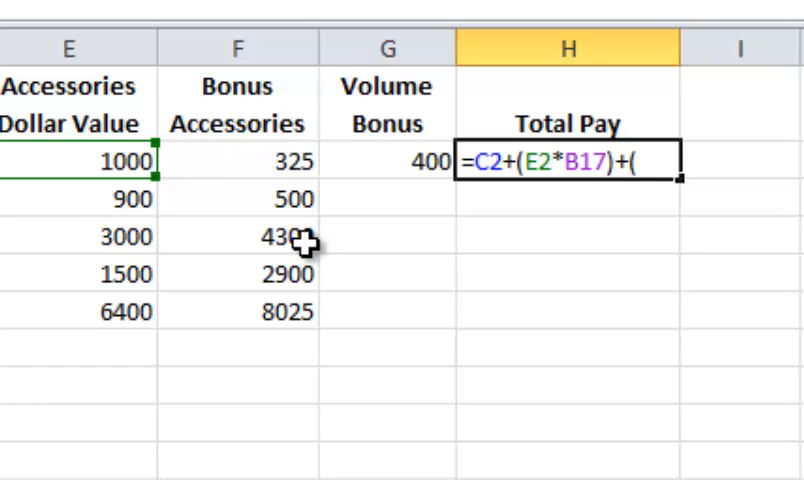
{"action": "type", "text": "B18"}
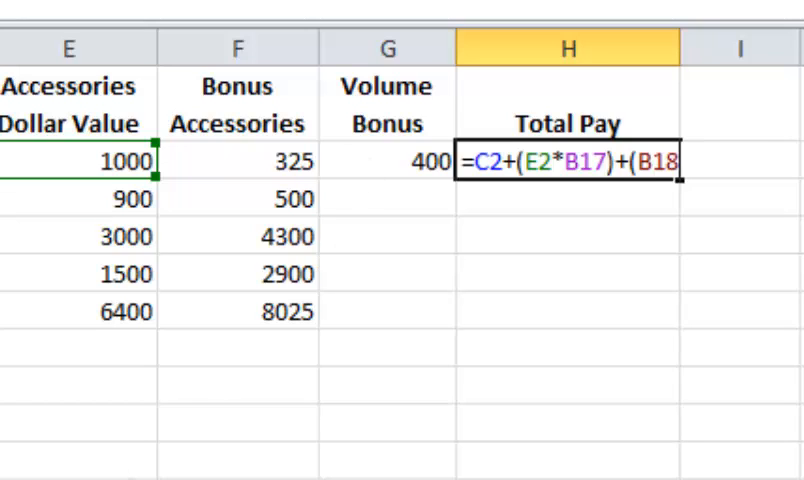
{"action": "key", "text": "BackSpace"}
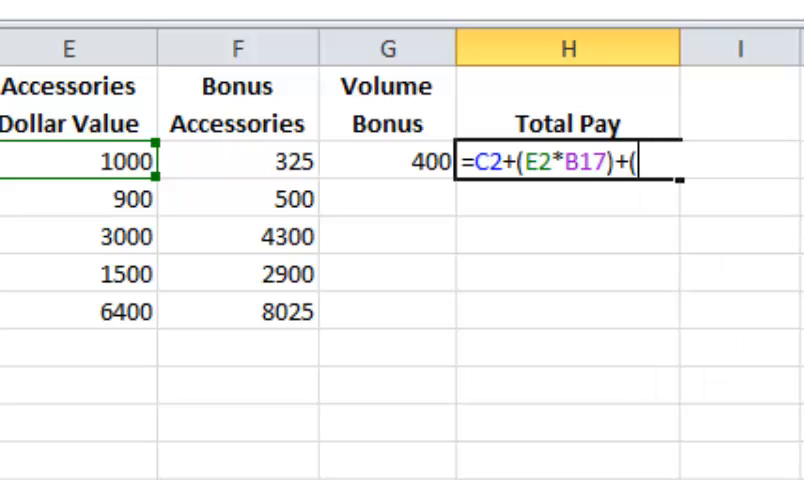
{"action": "left_click", "coordinate": [240, 160]}
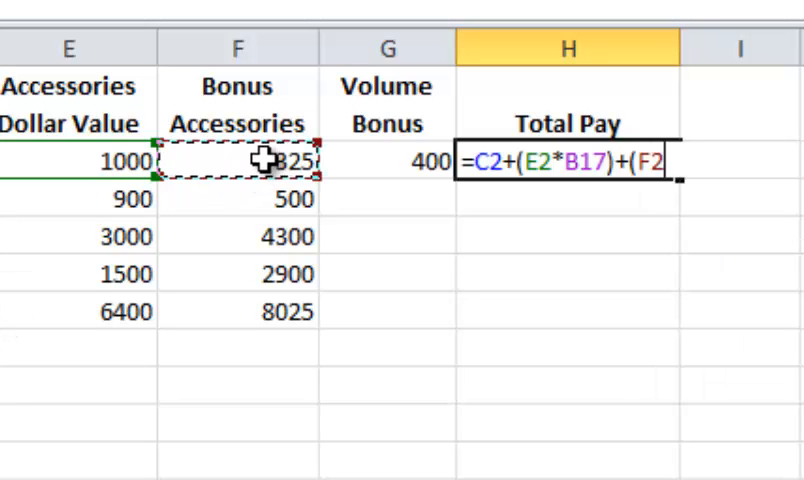
{"action": "scroll", "scroll_direction": "down", "scroll_amount": 3}
{"action": "type", "text": "*B18"}
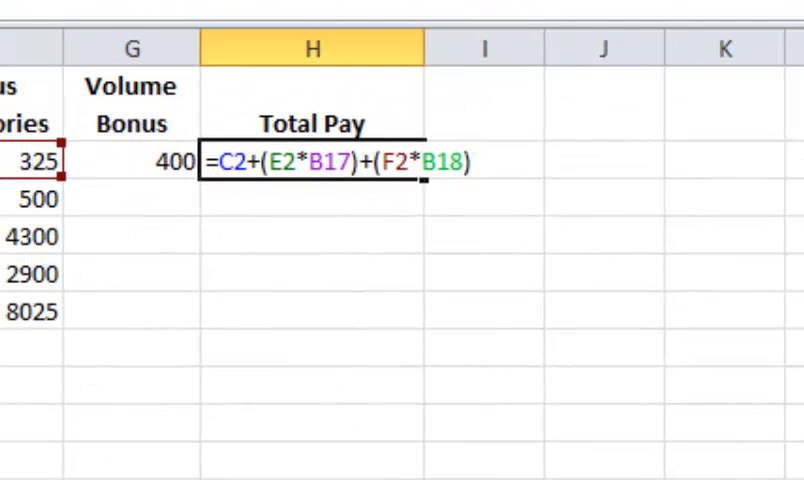
{"action": "type", "text": "+"}
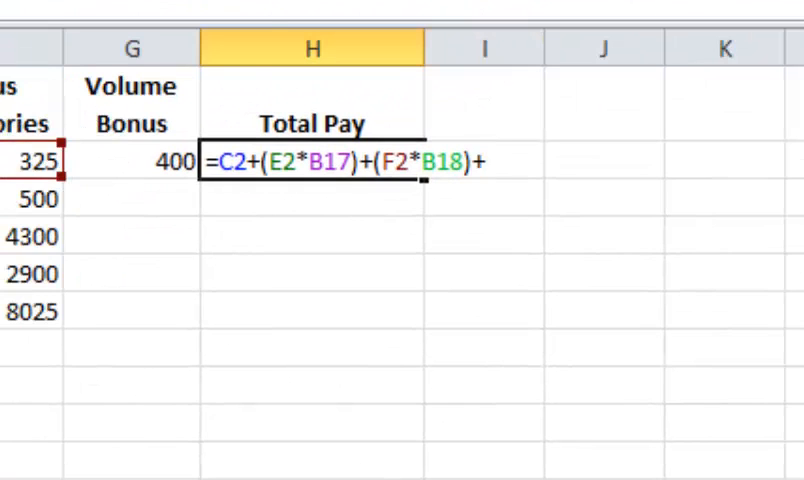
{"action": "left_click", "coordinate": [132, 160]}
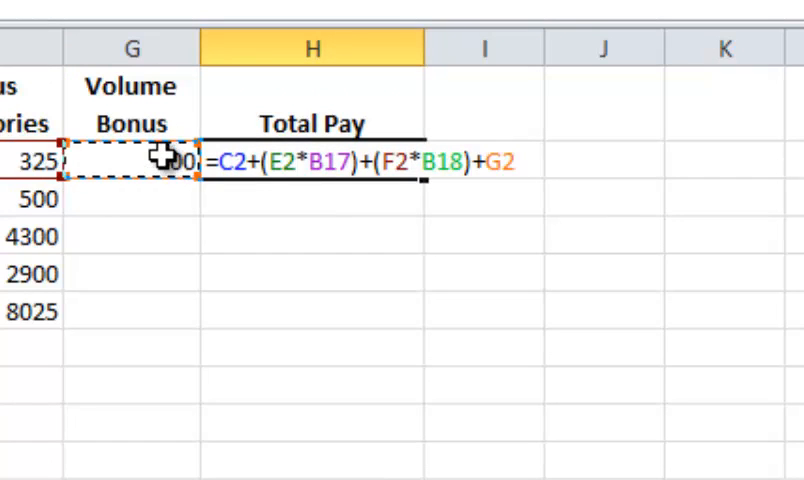
{"action": "key", "text": "Return"}
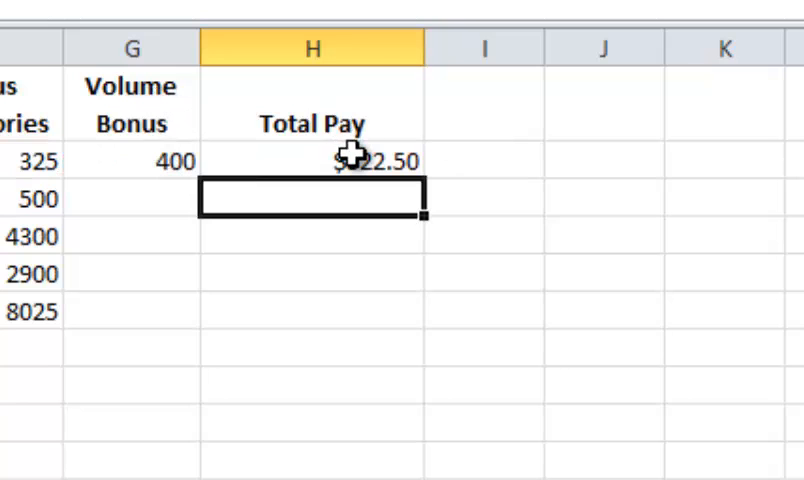
- Fill the H2 total pay formula down to H6, producing inflated totals like $2,610,500.00
{"action": "left_click", "coordinate": [310, 160]}
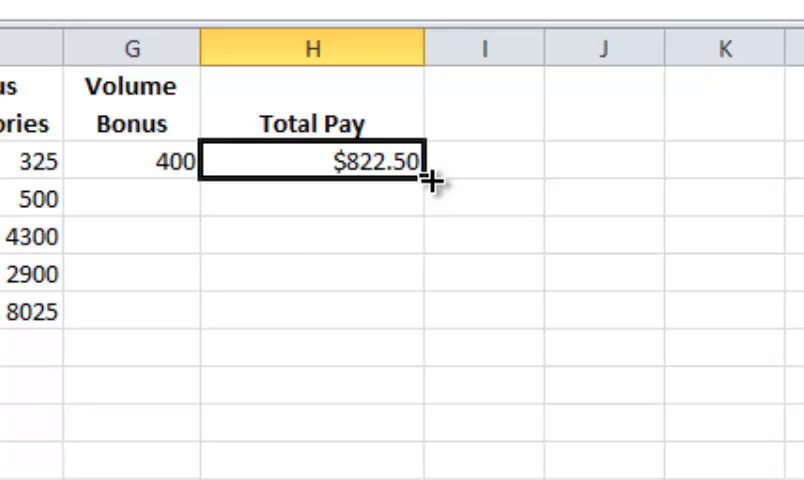
{"action": "left_click_drag", "start_coordinate": [428, 164], "coordinate": [418, 330]}
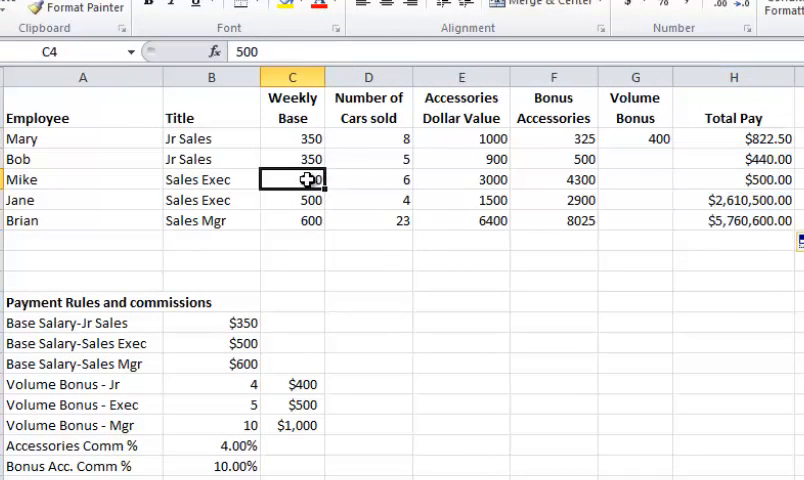
- Make the B17 rate reference absolute in the first total pay formula with F4
{"action": "left_click", "coordinate": [732, 138]}
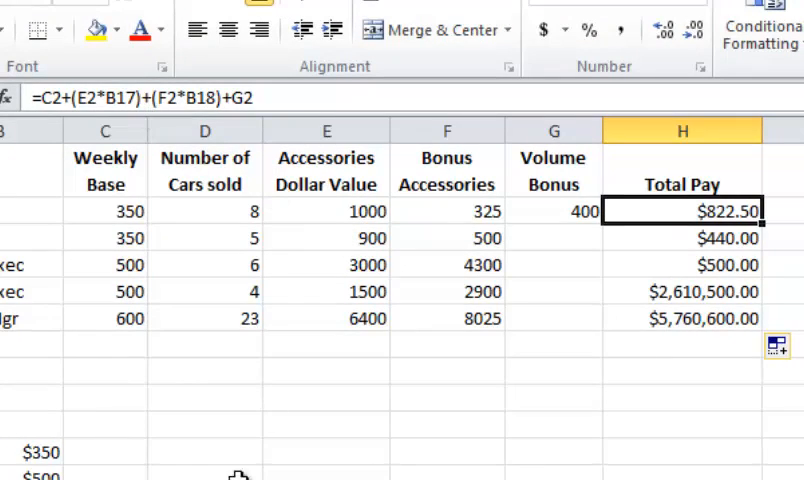
{"action": "scroll", "scroll_direction": "down", "scroll_amount": 3}
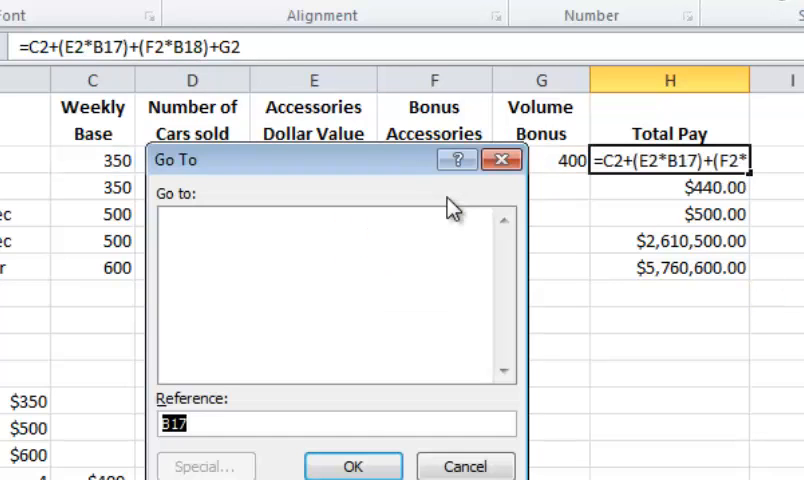
{"action": "left_click", "coordinate": [352, 466]}
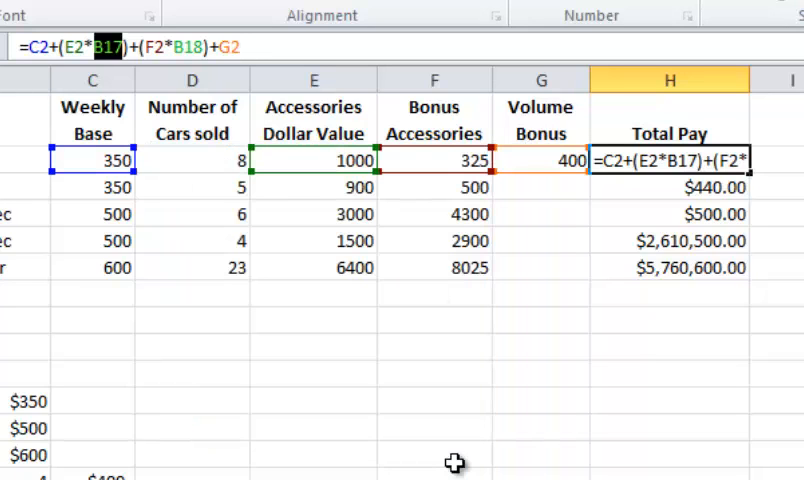
{"action": "key", "text": "f4"}
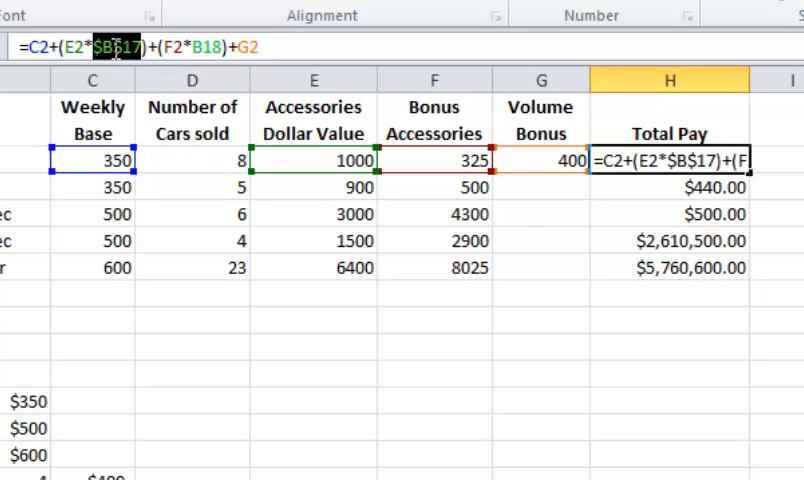
{"action": "key", "text": "Return"}
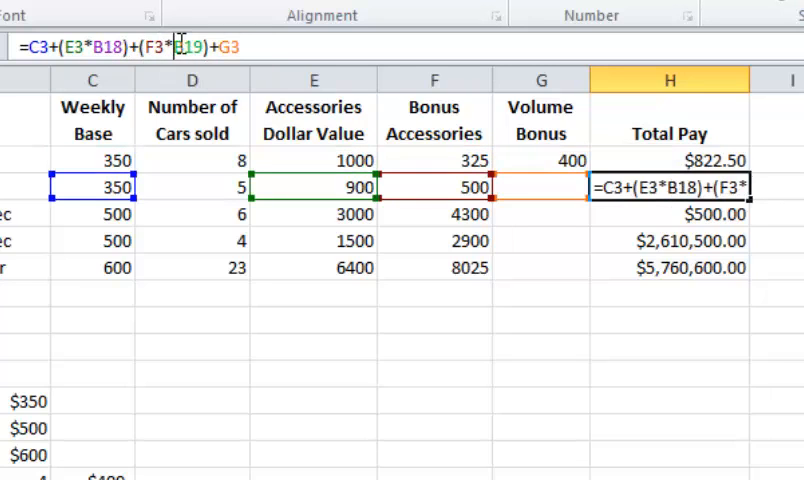
- Make the B19 and B18 rate references absolute in the total pay formulas
{"action": "double_click", "coordinate": [190, 46]}
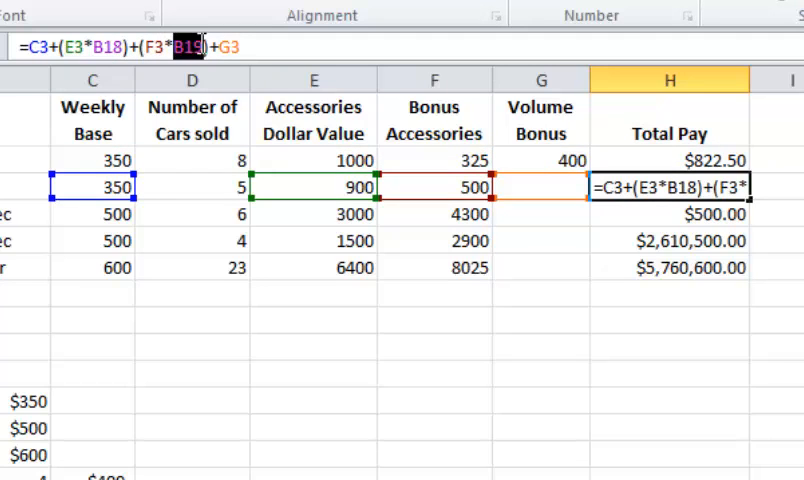
{"action": "key", "text": "f4"}
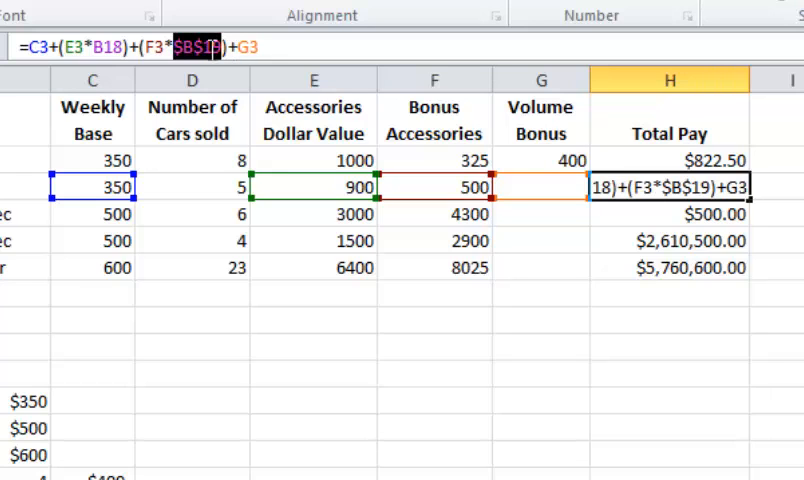
{"action": "key", "text": "Return"}
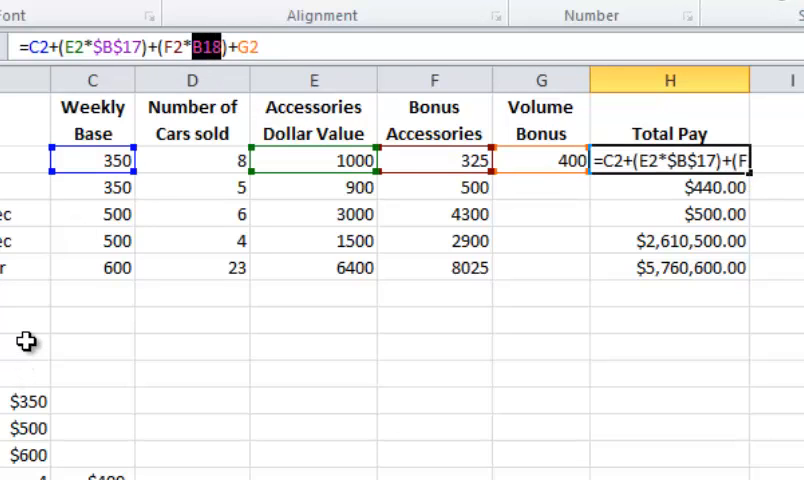
{"action": "key", "text": "f4"}
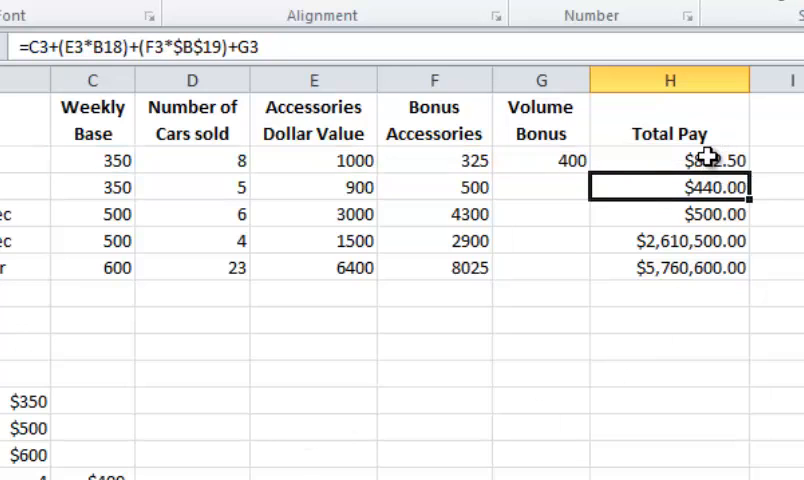
- Check the corrected total pay formulas in H2 and H4, giving realistic totals like $1,050.00
{"action": "left_click", "coordinate": [668, 160]}
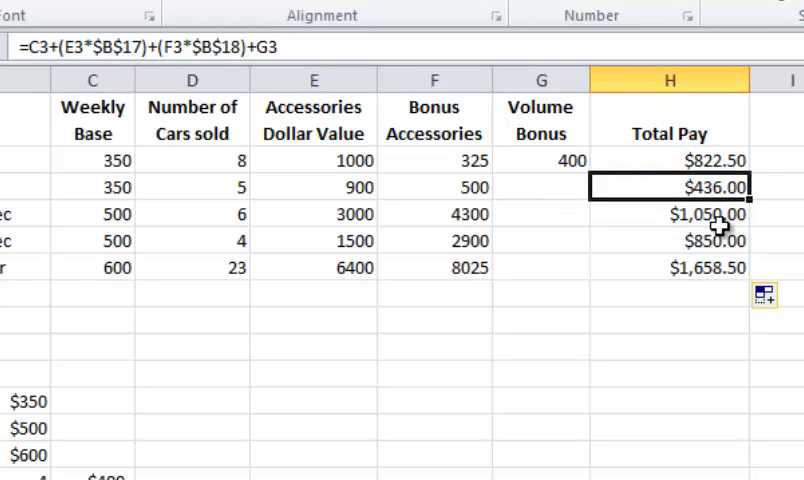
{"action": "left_click", "coordinate": [668, 214]}
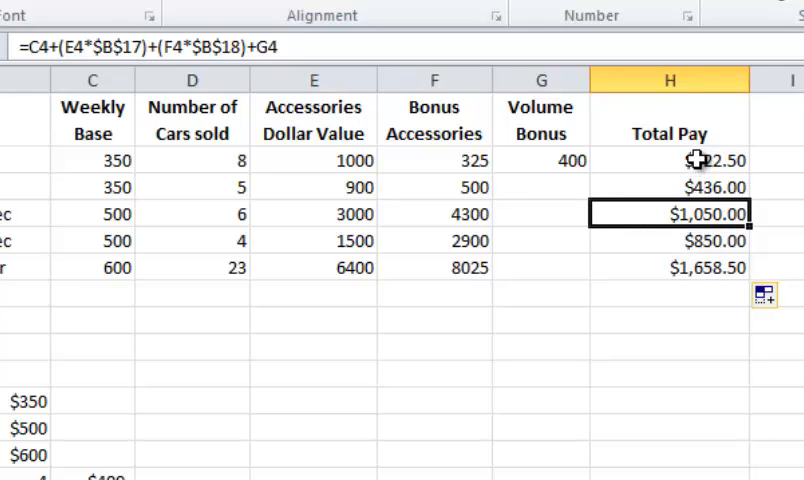
{"action": "left_click", "coordinate": [668, 160]}
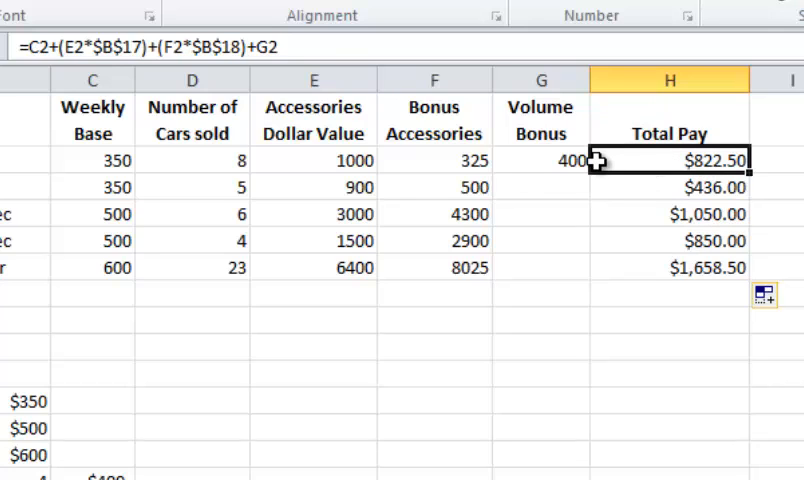
{"action": "left_click", "coordinate": [540, 160]}
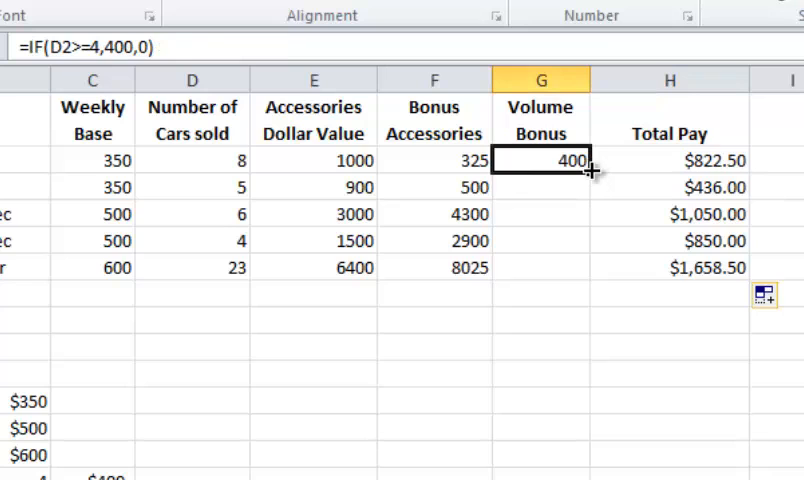
- Fill the G2 volume bonus formula down through the remaining salespeople
{"action": "left_click_drag", "start_coordinate": [588, 170], "coordinate": [588, 280]}
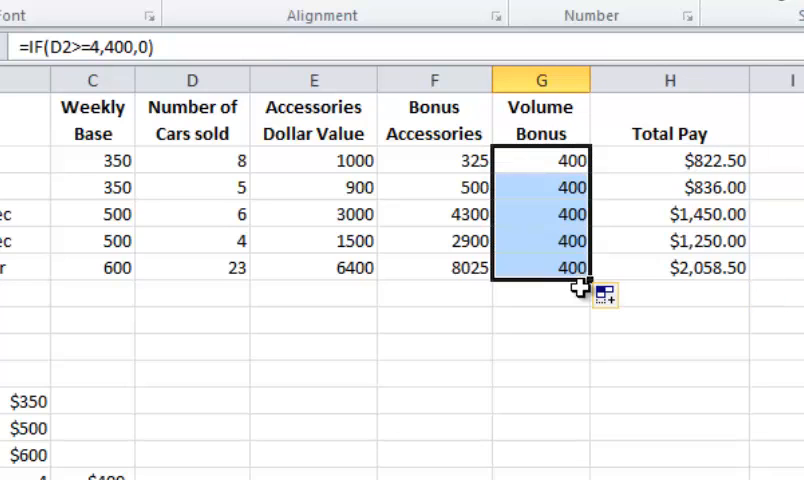
{"action": "left_click", "coordinate": [540, 188]}
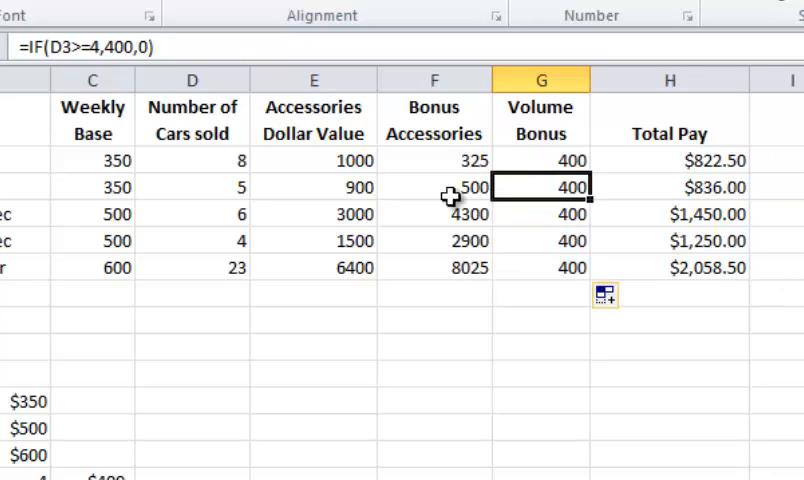
{"action": "mouse_move", "coordinate": [420, 132]}
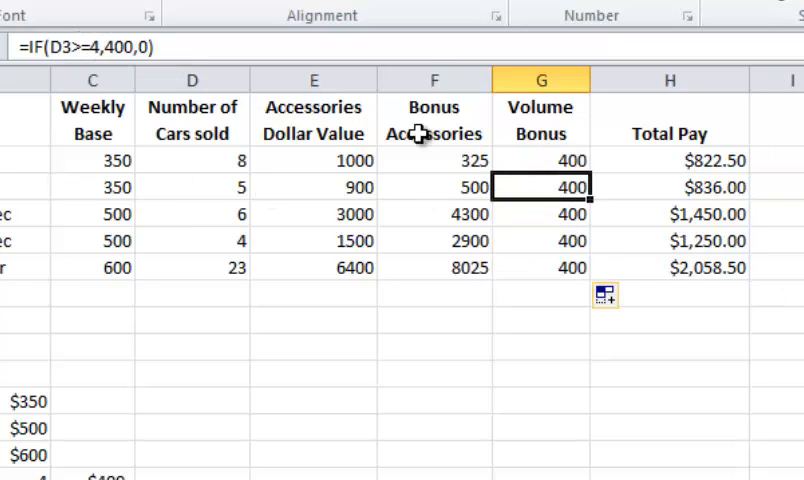
- Set G4 to =IF(D4>=5,500,0) and G6 to =IF(D6>=10,1000,0), showing 500 and 1000
{"action": "left_click", "coordinate": [540, 214]}
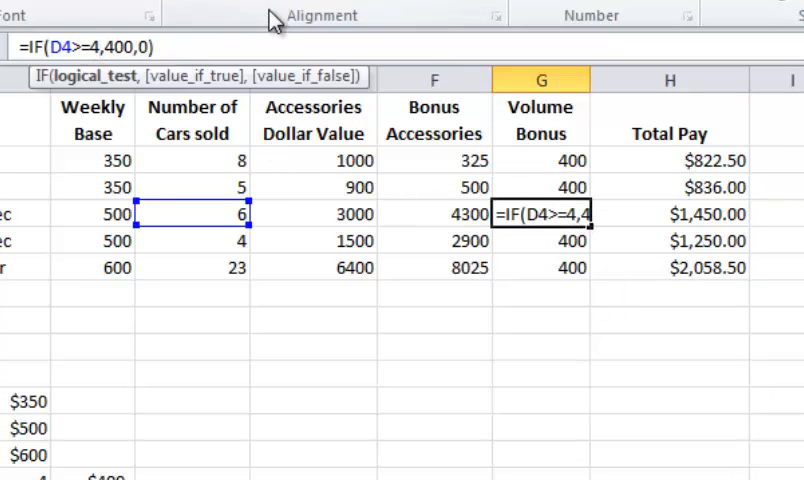
{"action": "type", "text": "5"}
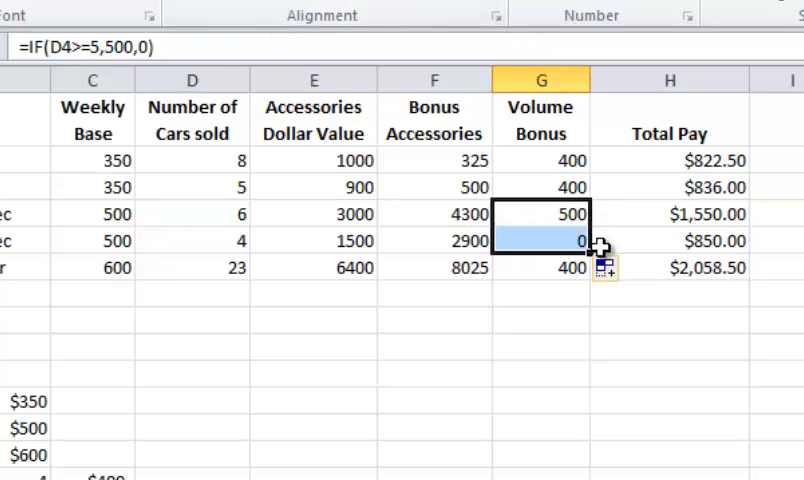
{"action": "left_click", "coordinate": [540, 268]}
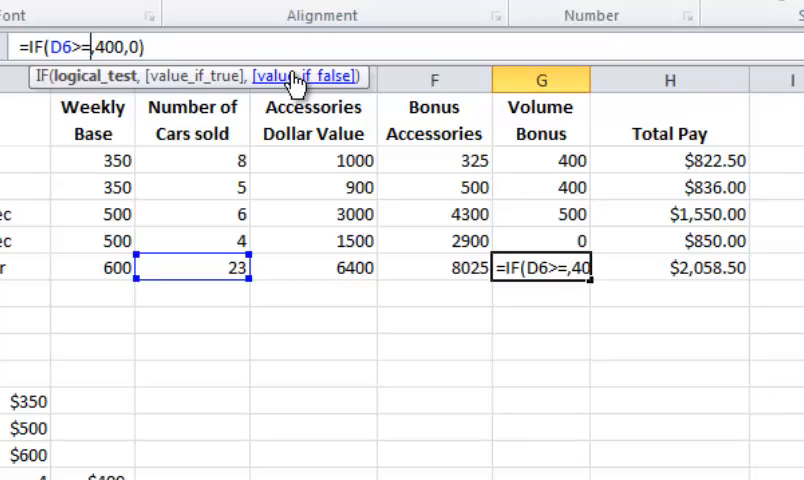
{"action": "type", "text": "10"}
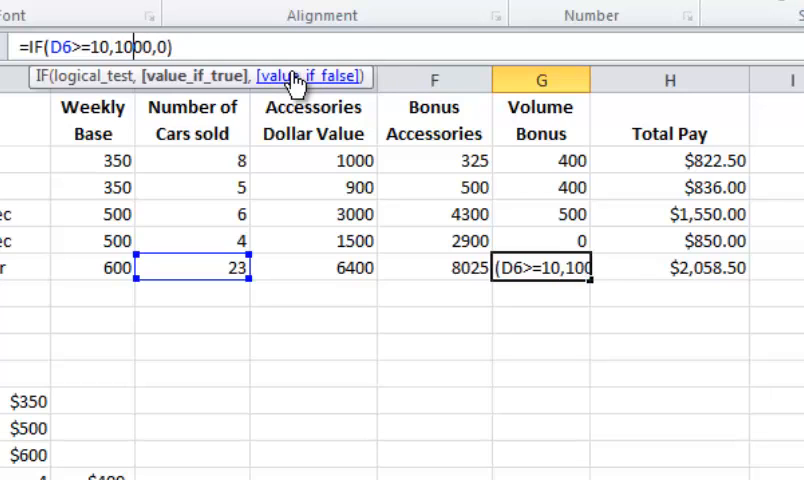
{"action": "key", "text": "Return"}
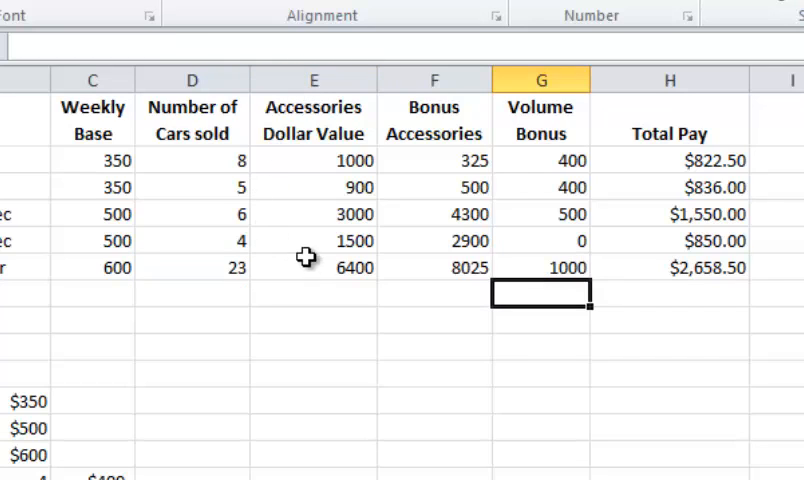
{"action": "left_click", "coordinate": [314, 160]}
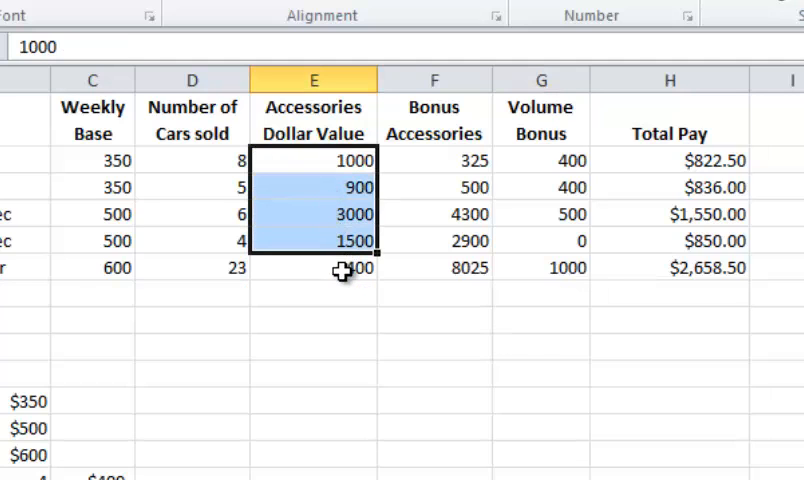
{"action": "key", "text": "Return"}
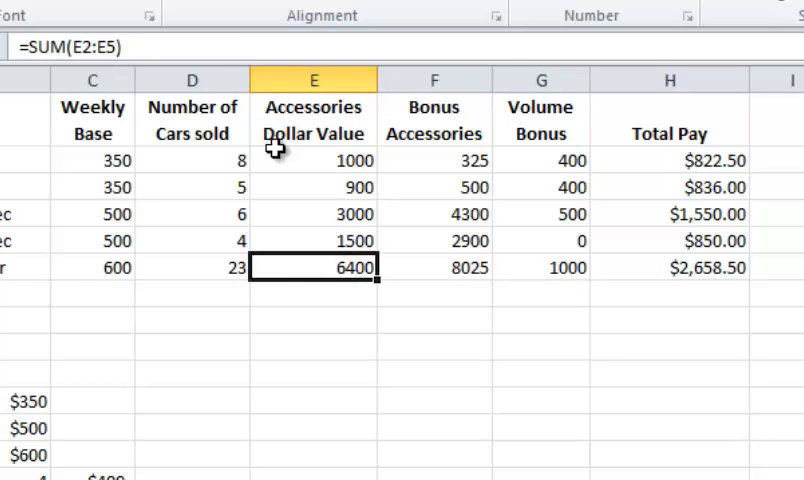
{"action": "mouse_move", "coordinate": [330, 268]}
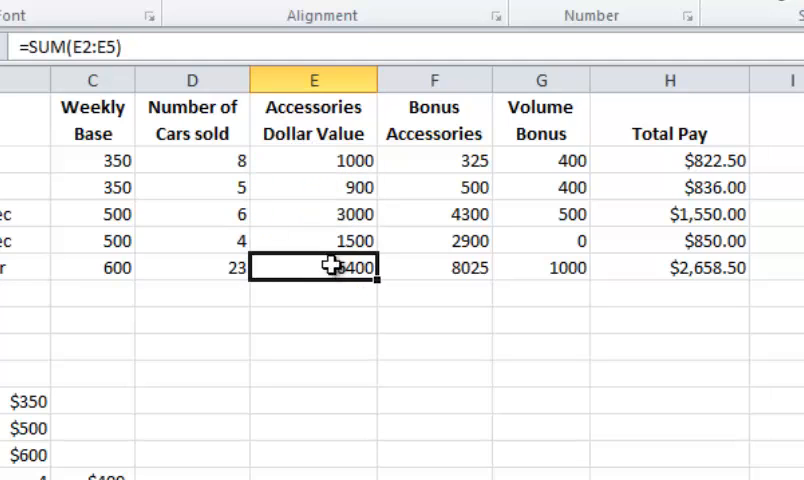
{"action": "left_click", "coordinate": [314, 160]}
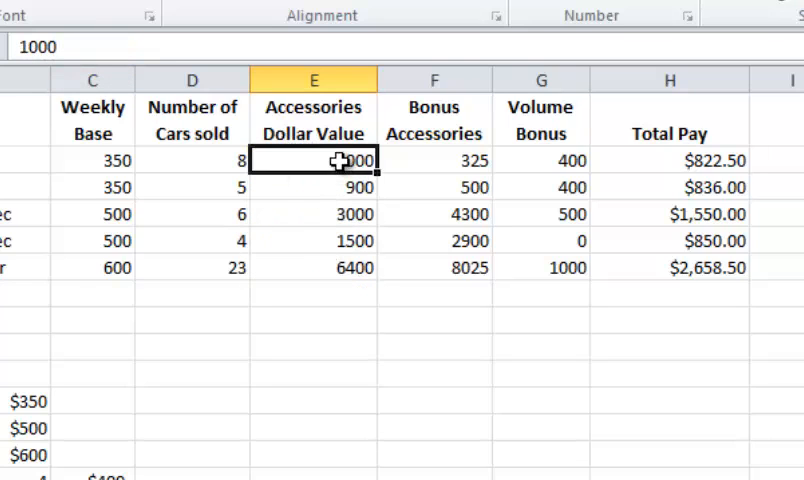
{"action": "left_click", "coordinate": [314, 268]}
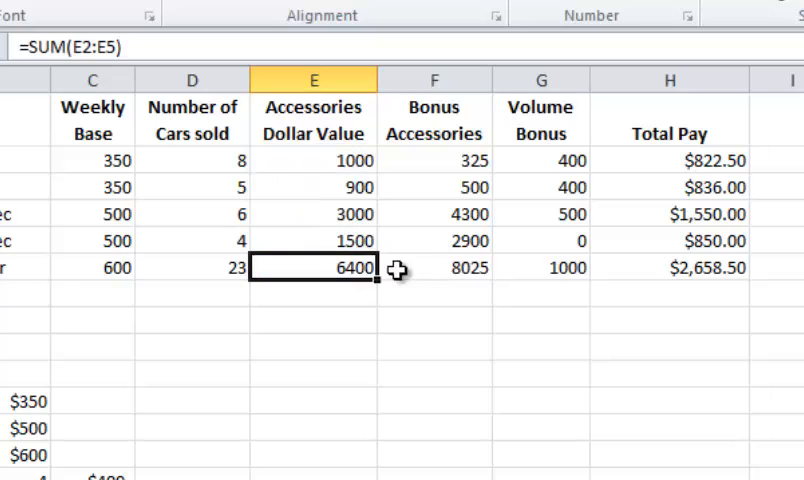
{"action": "left_click", "coordinate": [434, 268]}
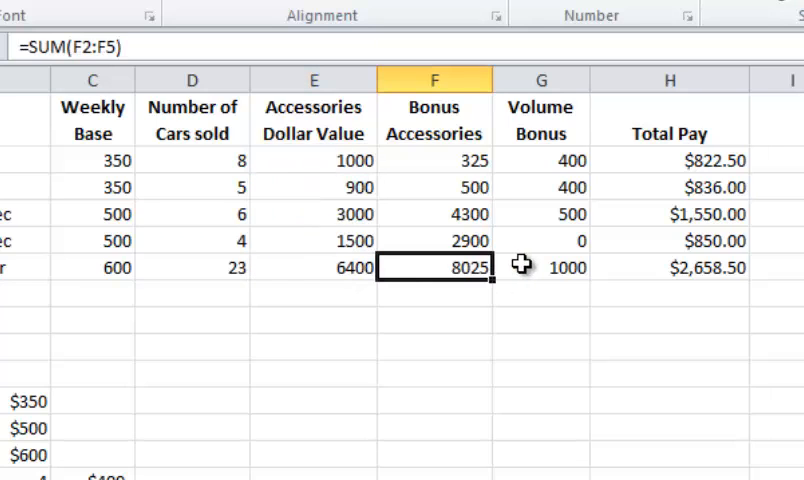
{"action": "mouse_move", "coordinate": [544, 268]}
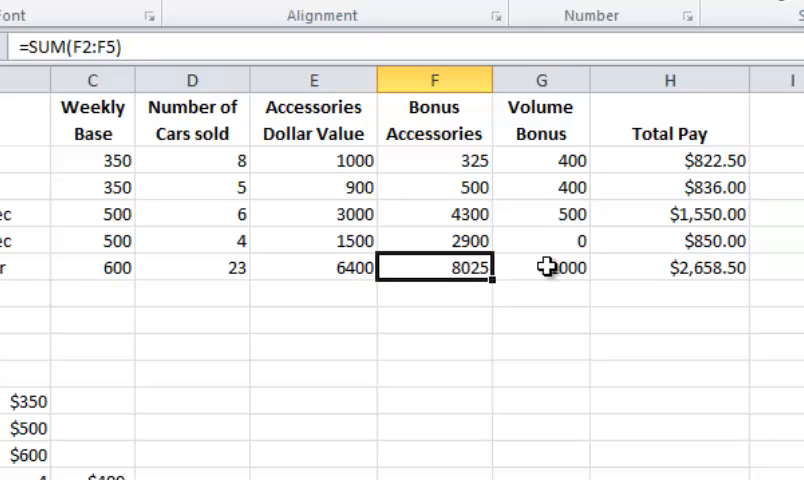
{"action": "left_click", "coordinate": [192, 268]}
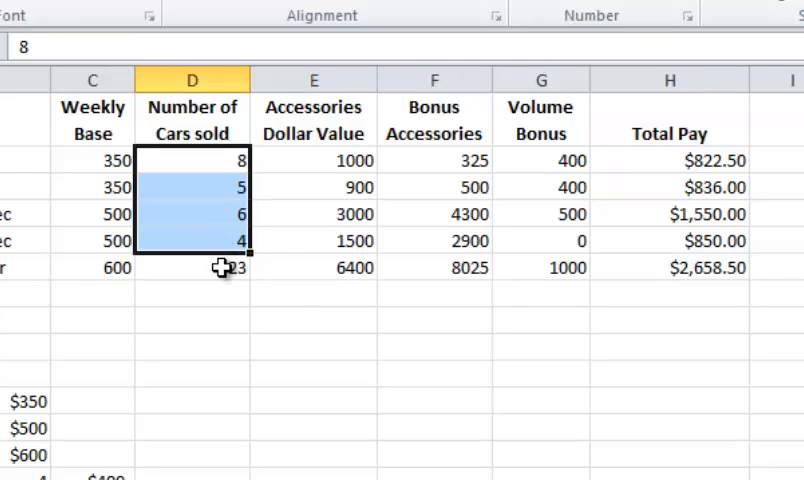
{"action": "left_click", "coordinate": [314, 320]}
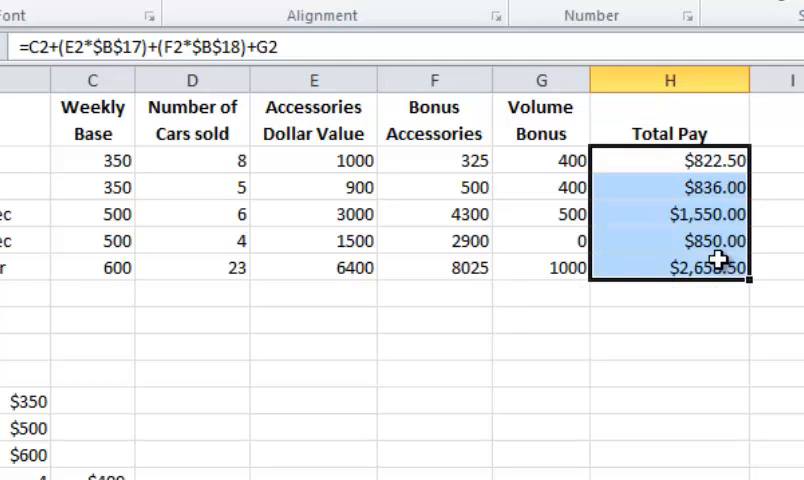
{"action": "mouse_move", "coordinate": [510, 336]}
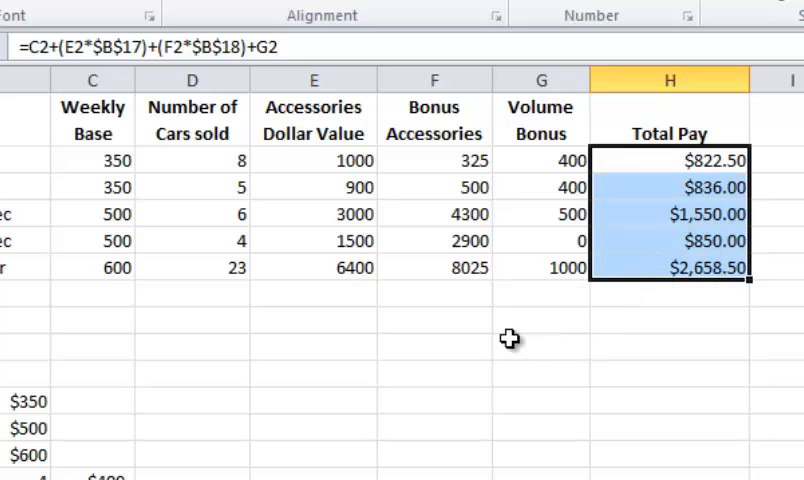
{"action": "scroll", "scroll_direction": "down", "scroll_amount": 3}
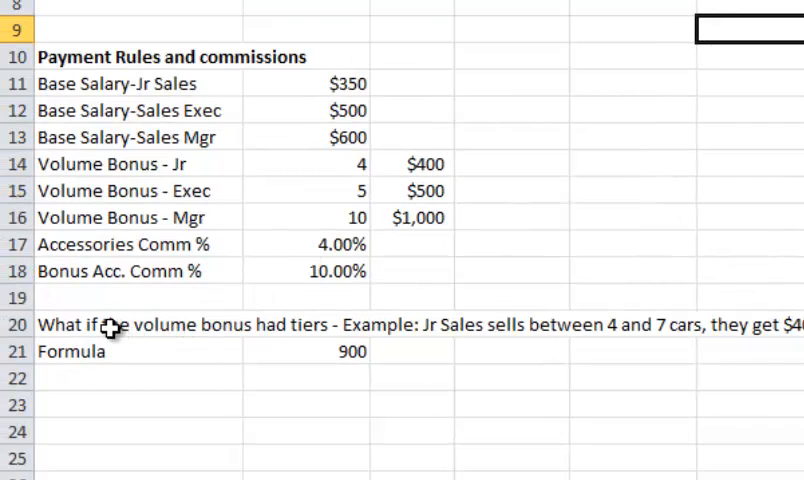
{"action": "mouse_move", "coordinate": [296, 224]}
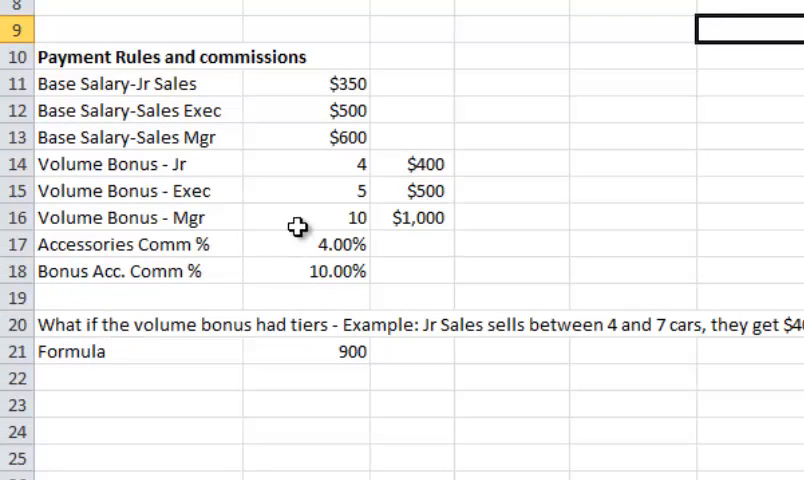
{"action": "mouse_move", "coordinate": [404, 164]}
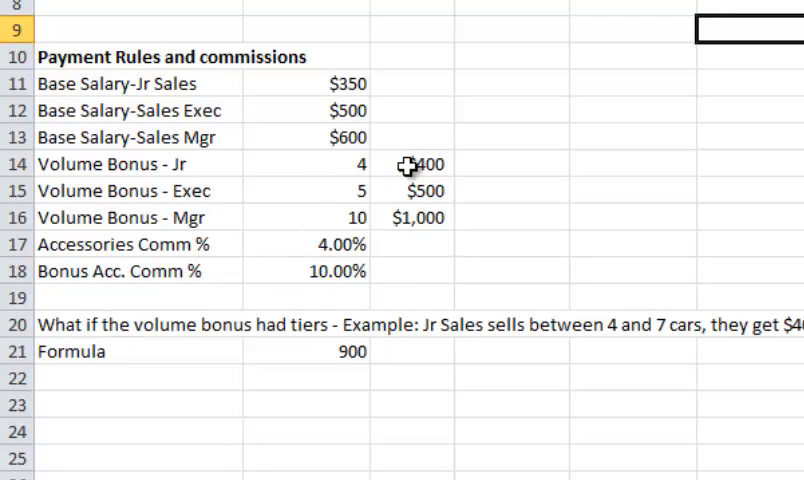
{"action": "mouse_move", "coordinate": [472, 166]}
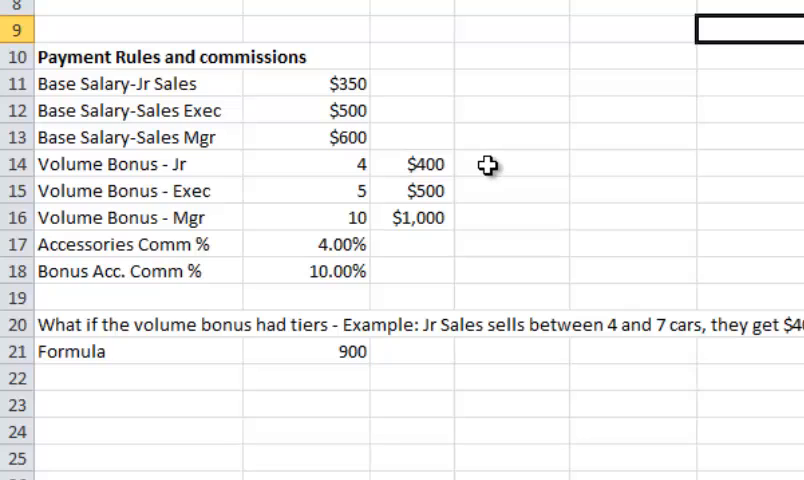
{"action": "mouse_move", "coordinate": [128, 324]}
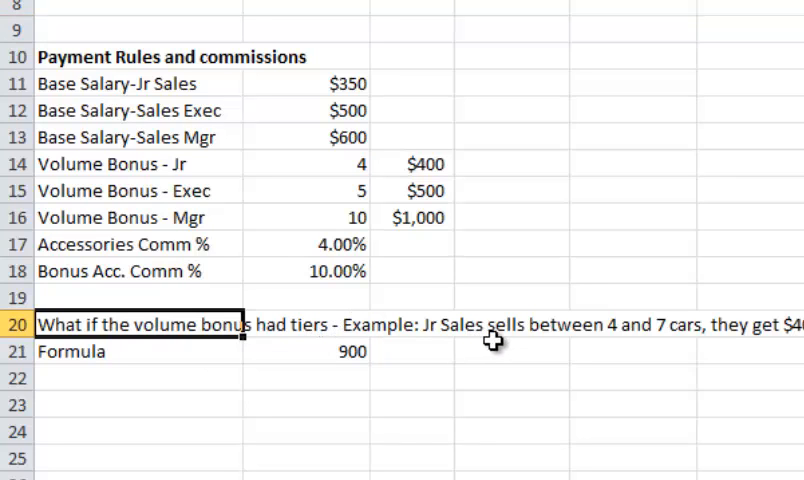
{"action": "scroll", "scroll_direction": "right", "scroll_amount": 3}
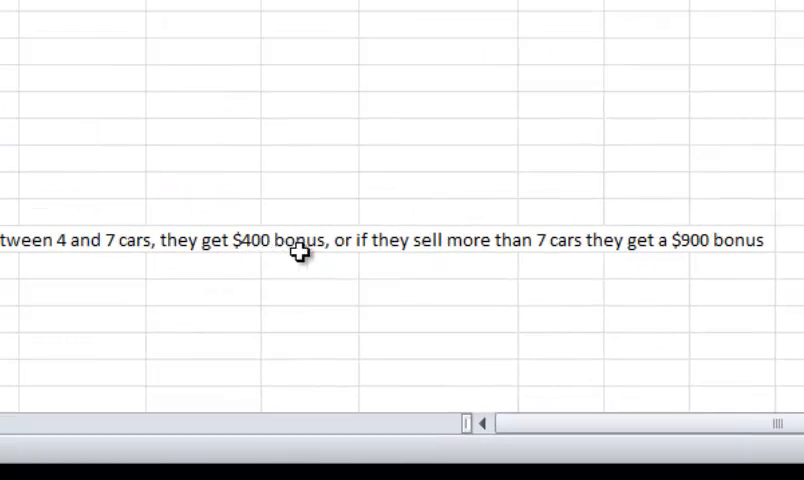
{"action": "mouse_move", "coordinate": [520, 250]}
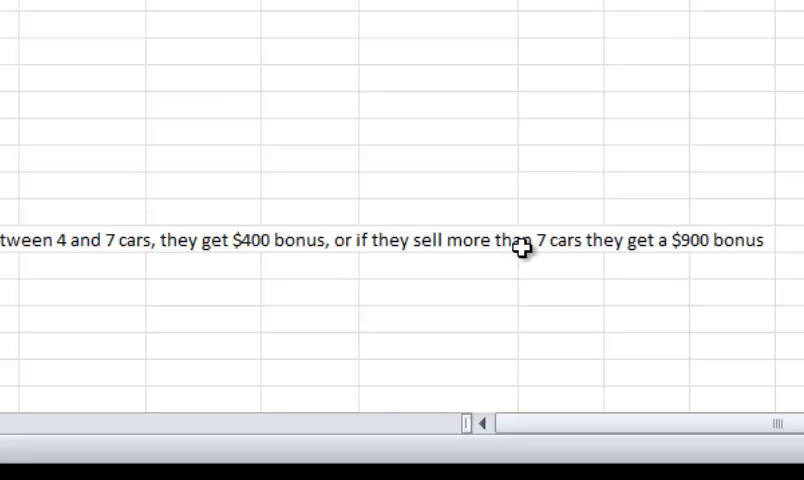
{"action": "mouse_move", "coordinate": [652, 246]}
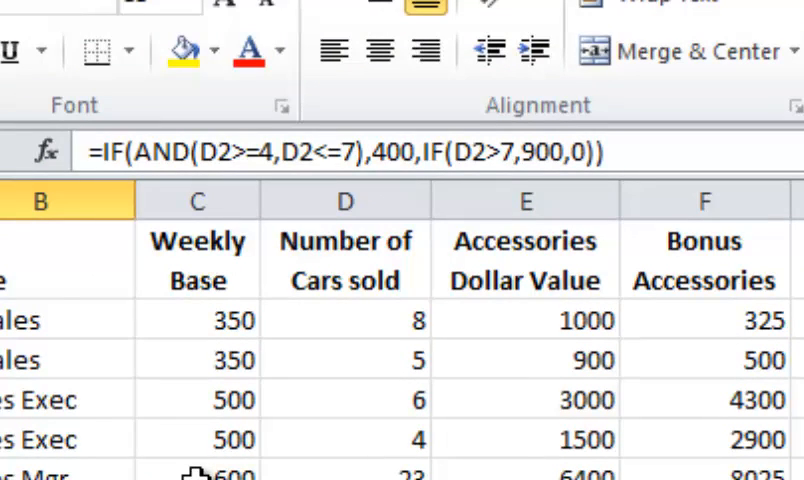
{"action": "mouse_move", "coordinate": [320, 152]}
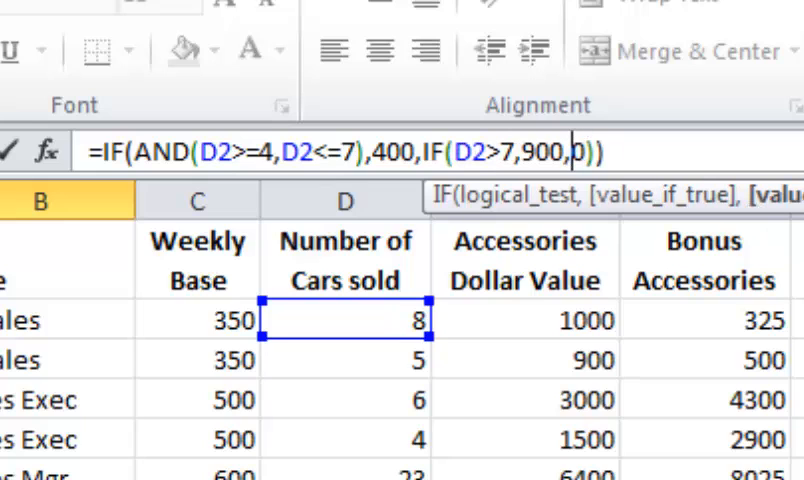
{"action": "type", "text": "C250"}
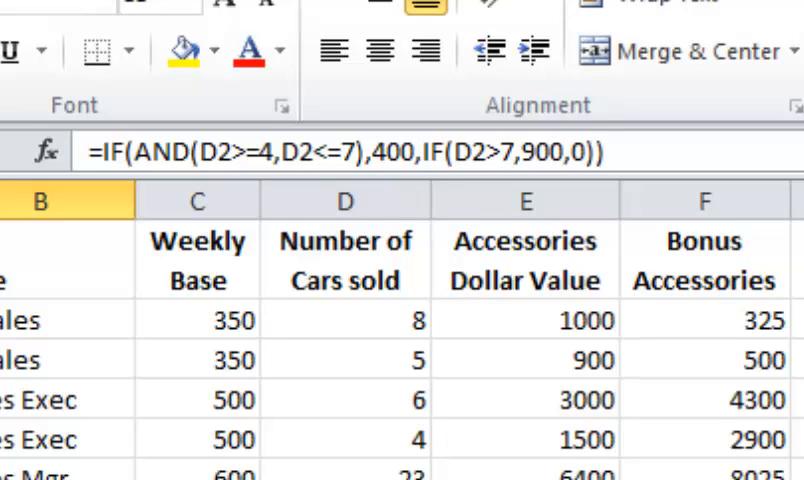
{"action": "left_click", "coordinate": [344, 200]}
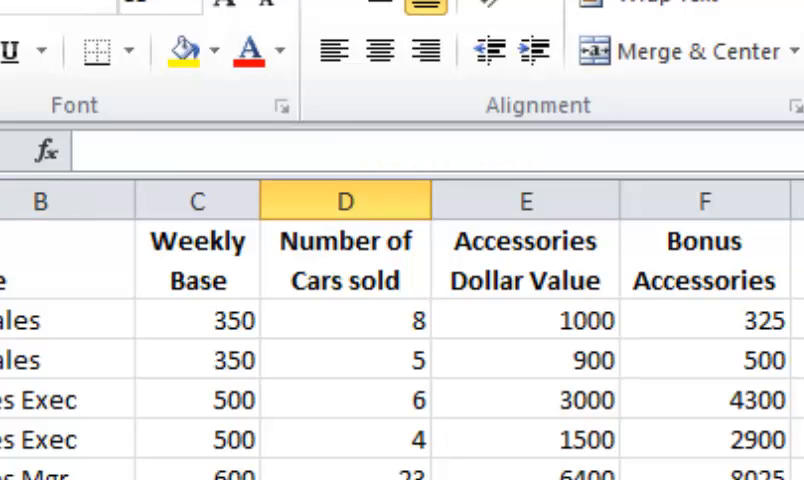
{"action": "scroll", "scroll_direction": "right", "scroll_amount": 3}
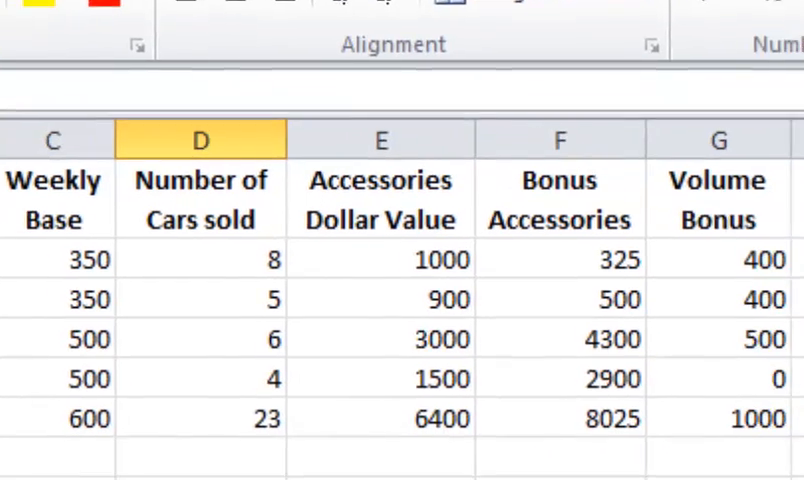
{"action": "scroll", "scroll_direction": "right", "scroll_amount": 3}
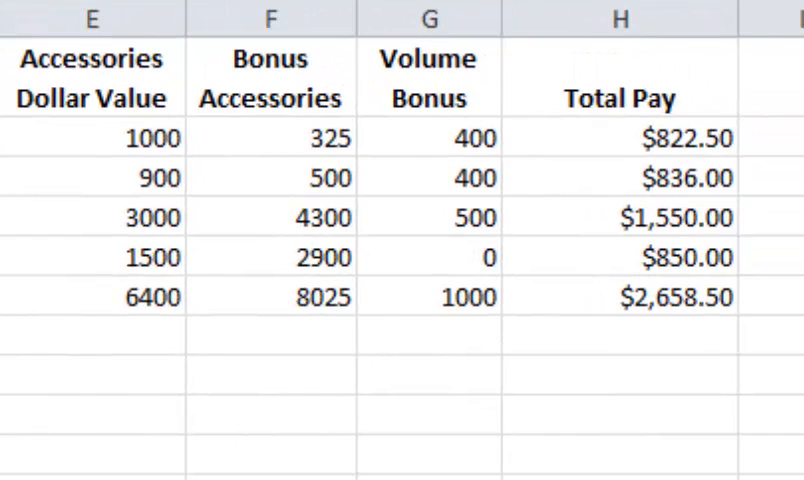